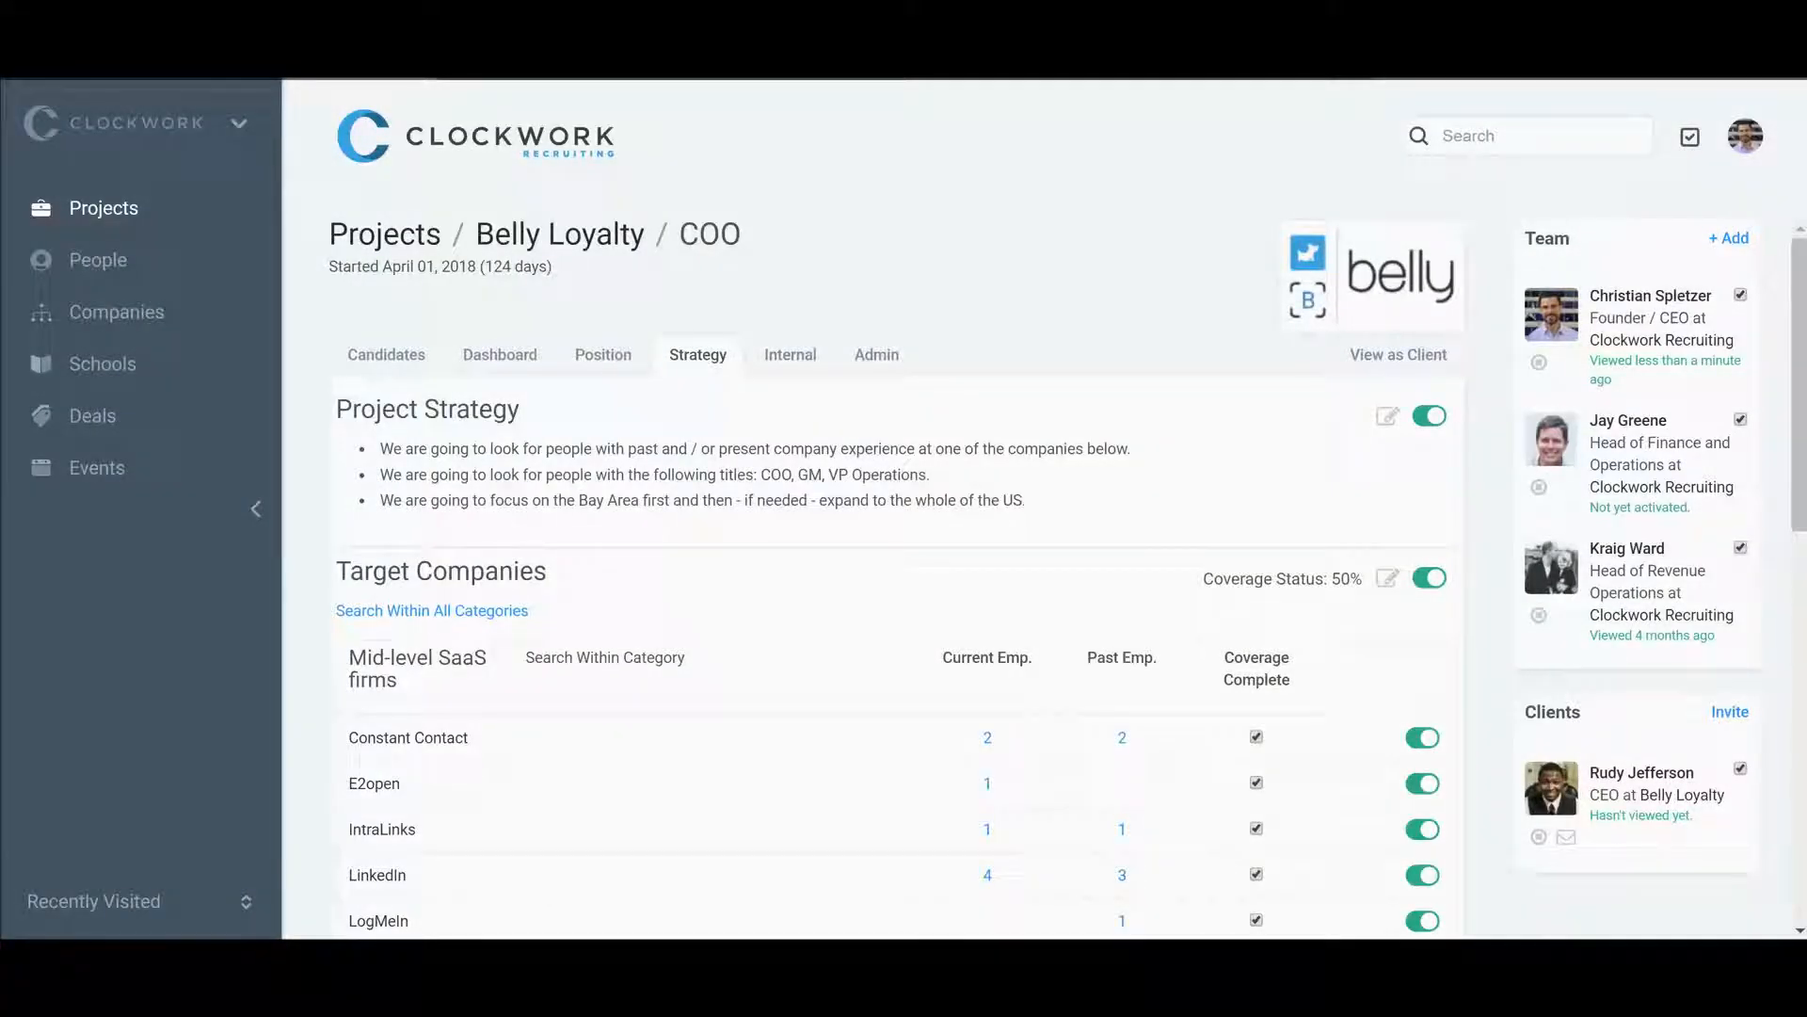
mouse_move(1224, 807)
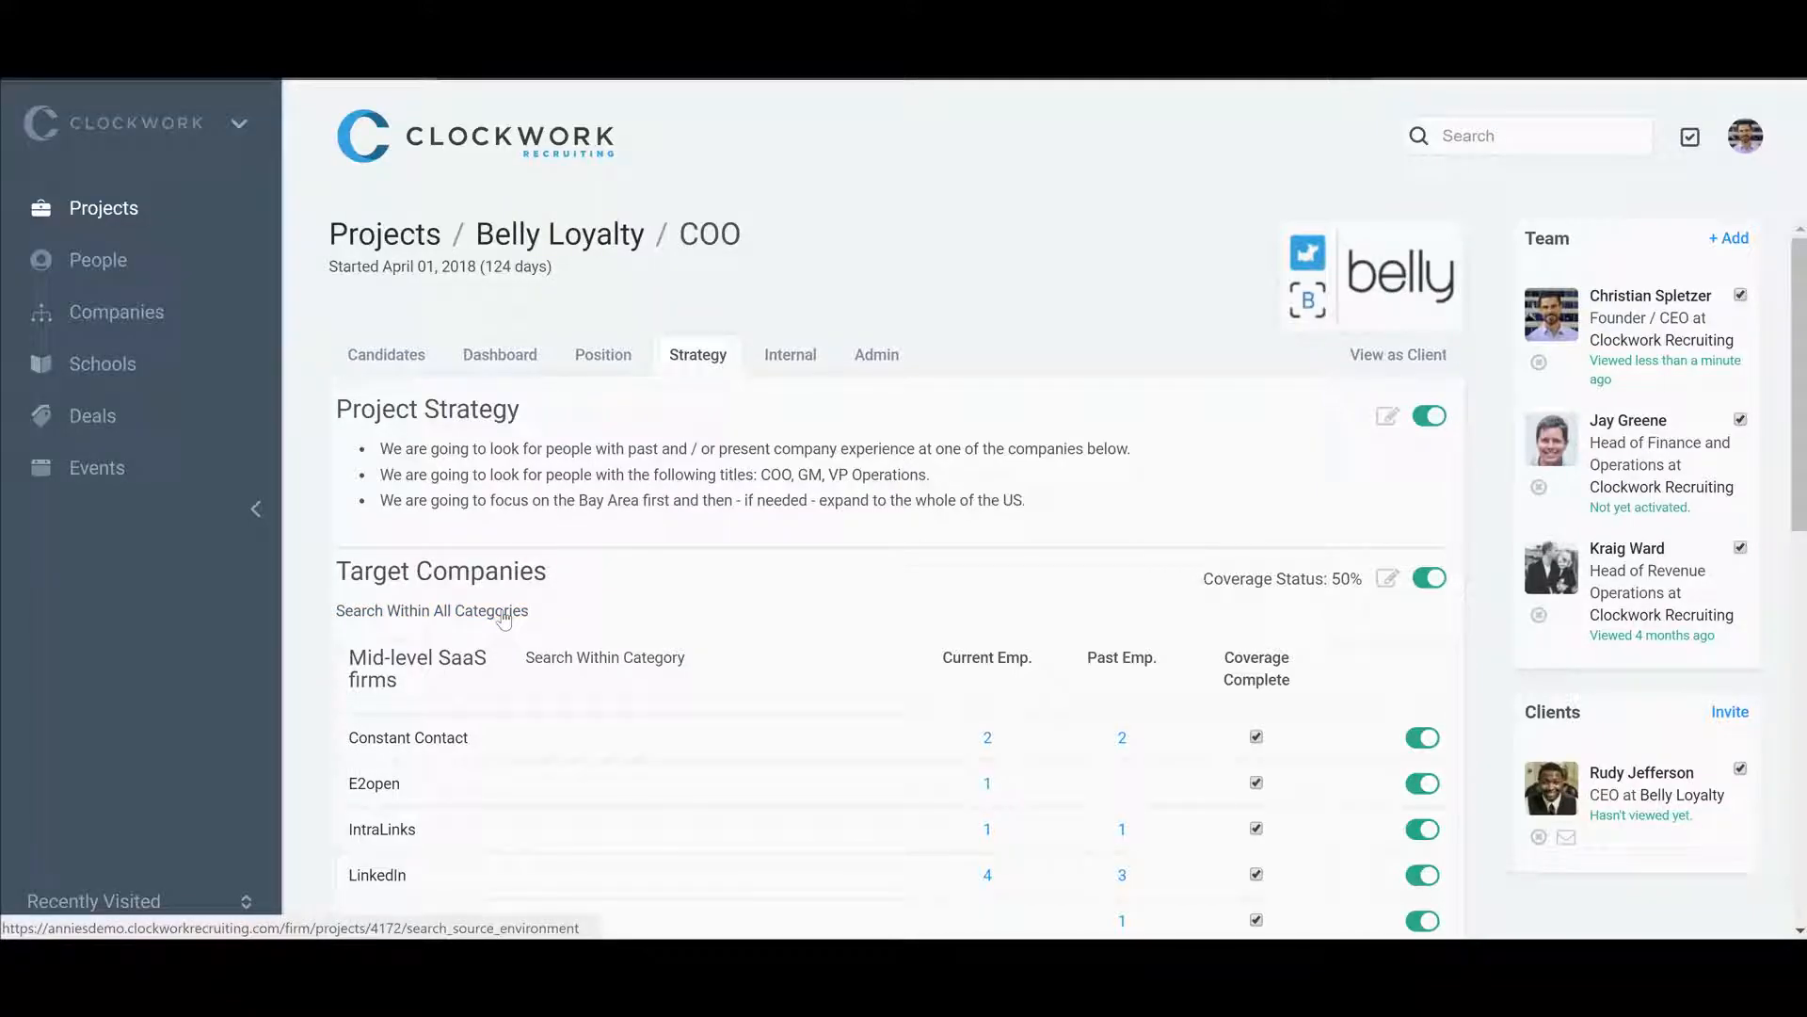
Toggle Constant Contact's coverage checkbox off and on, then mark new company borderless coverage complete.
scroll(down, 3)
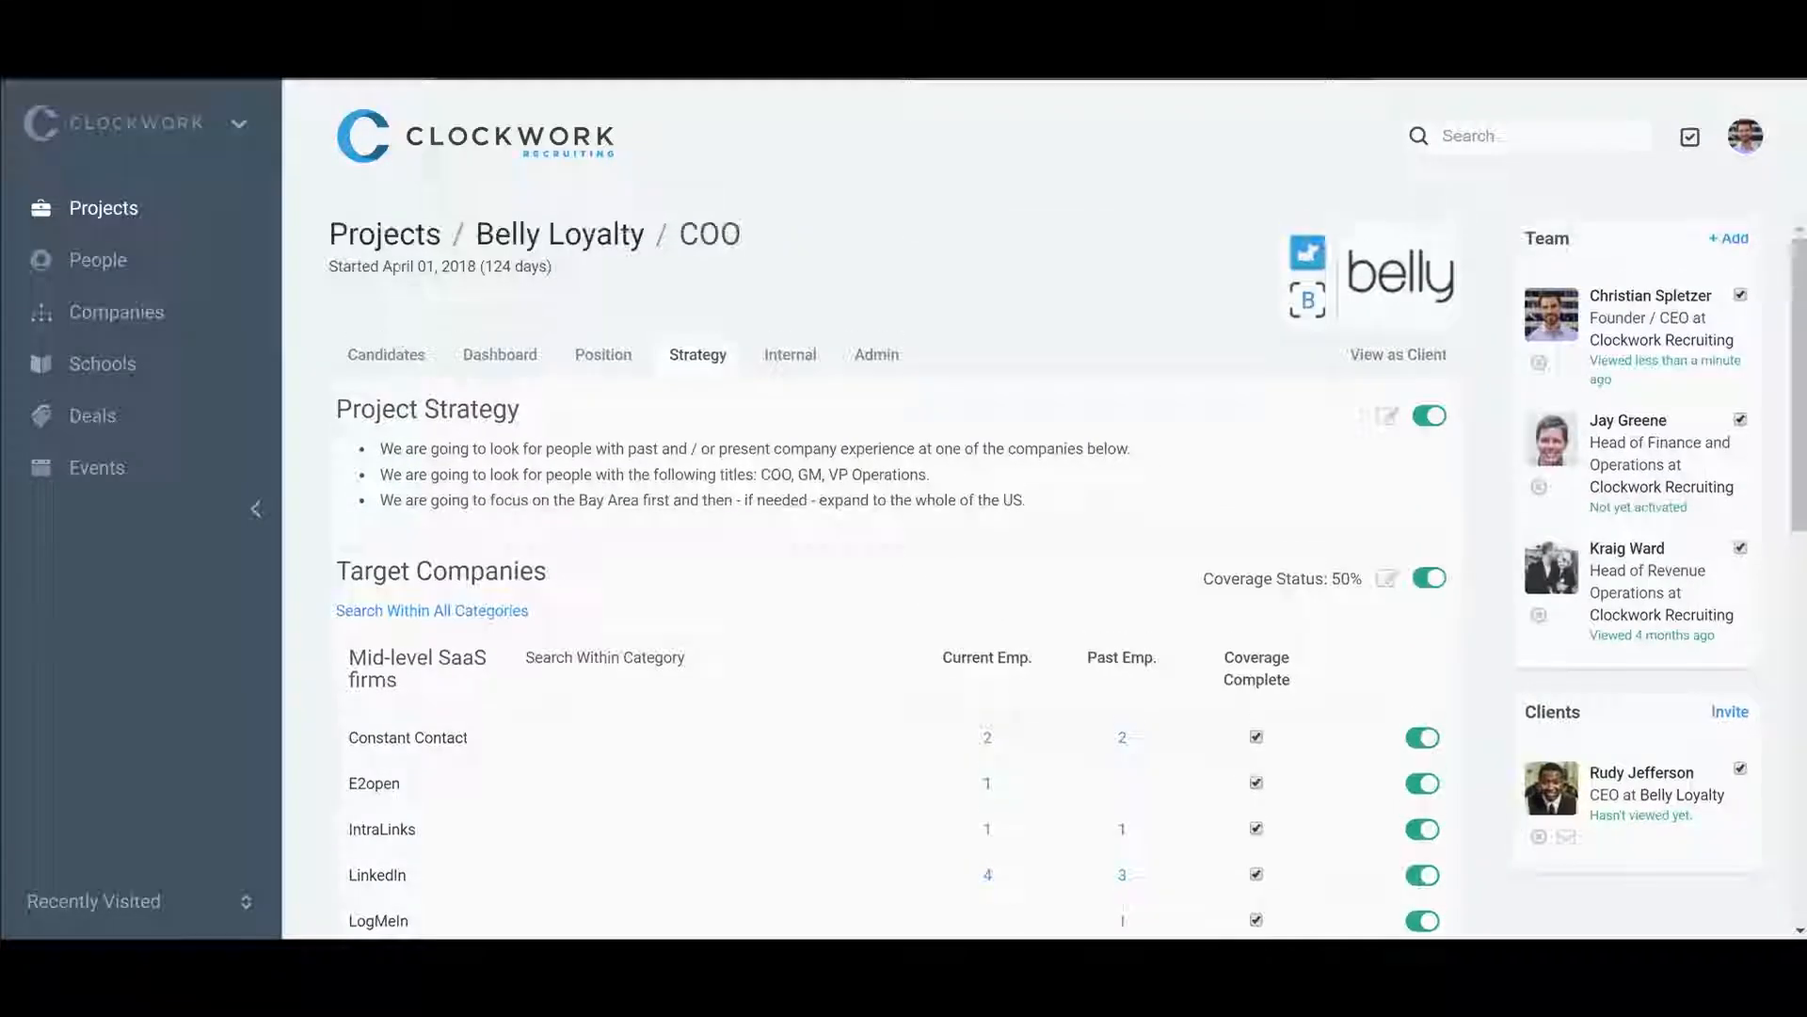
scroll(down, 3)
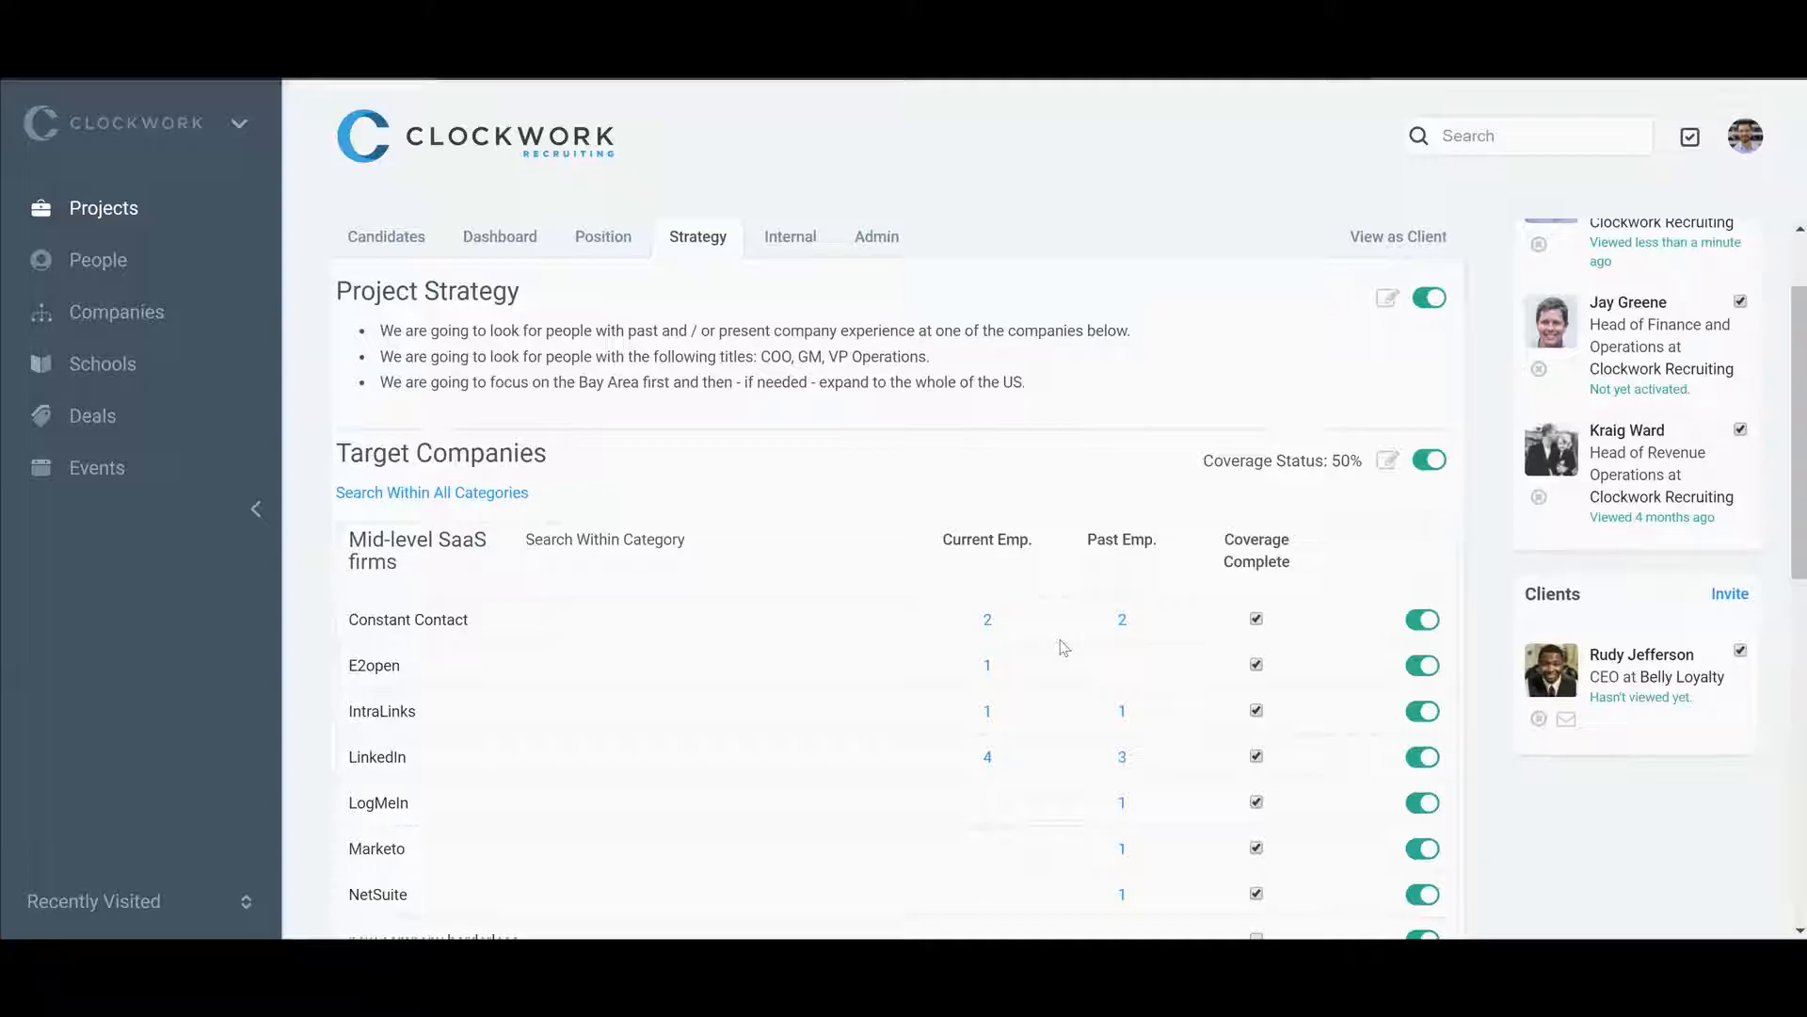
mouse_move(986, 624)
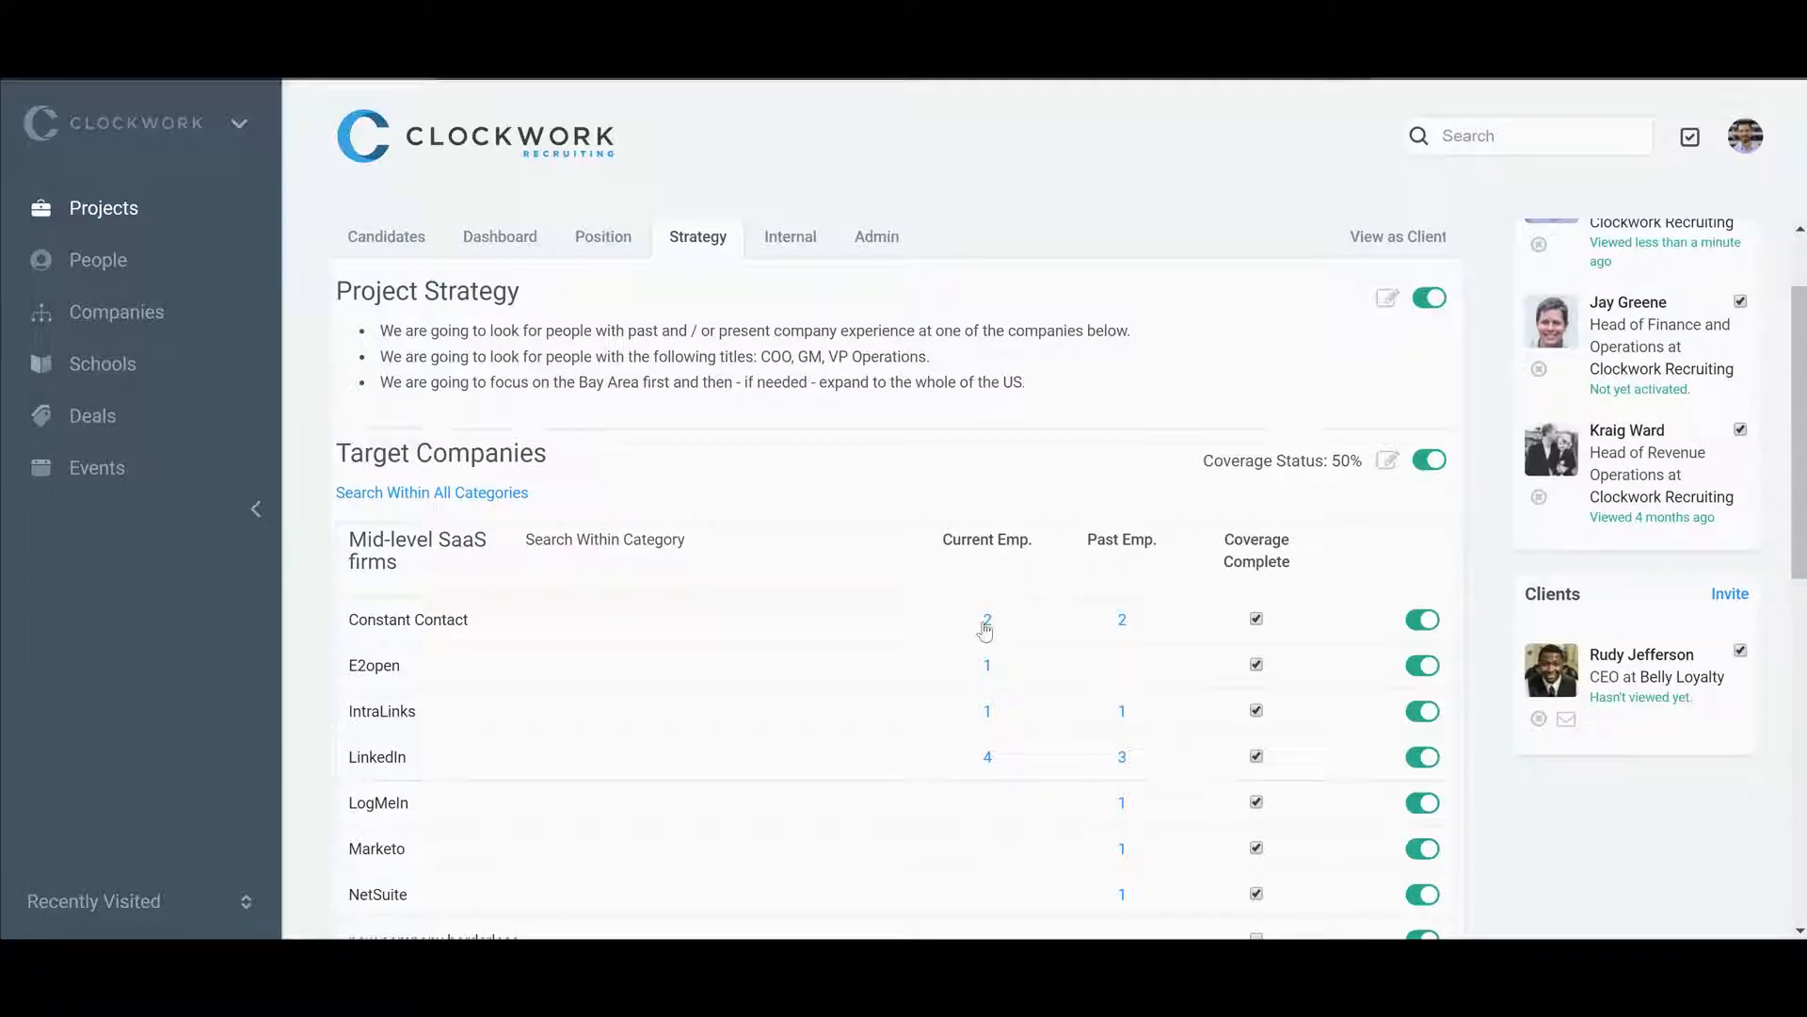
mouse_move(1122, 626)
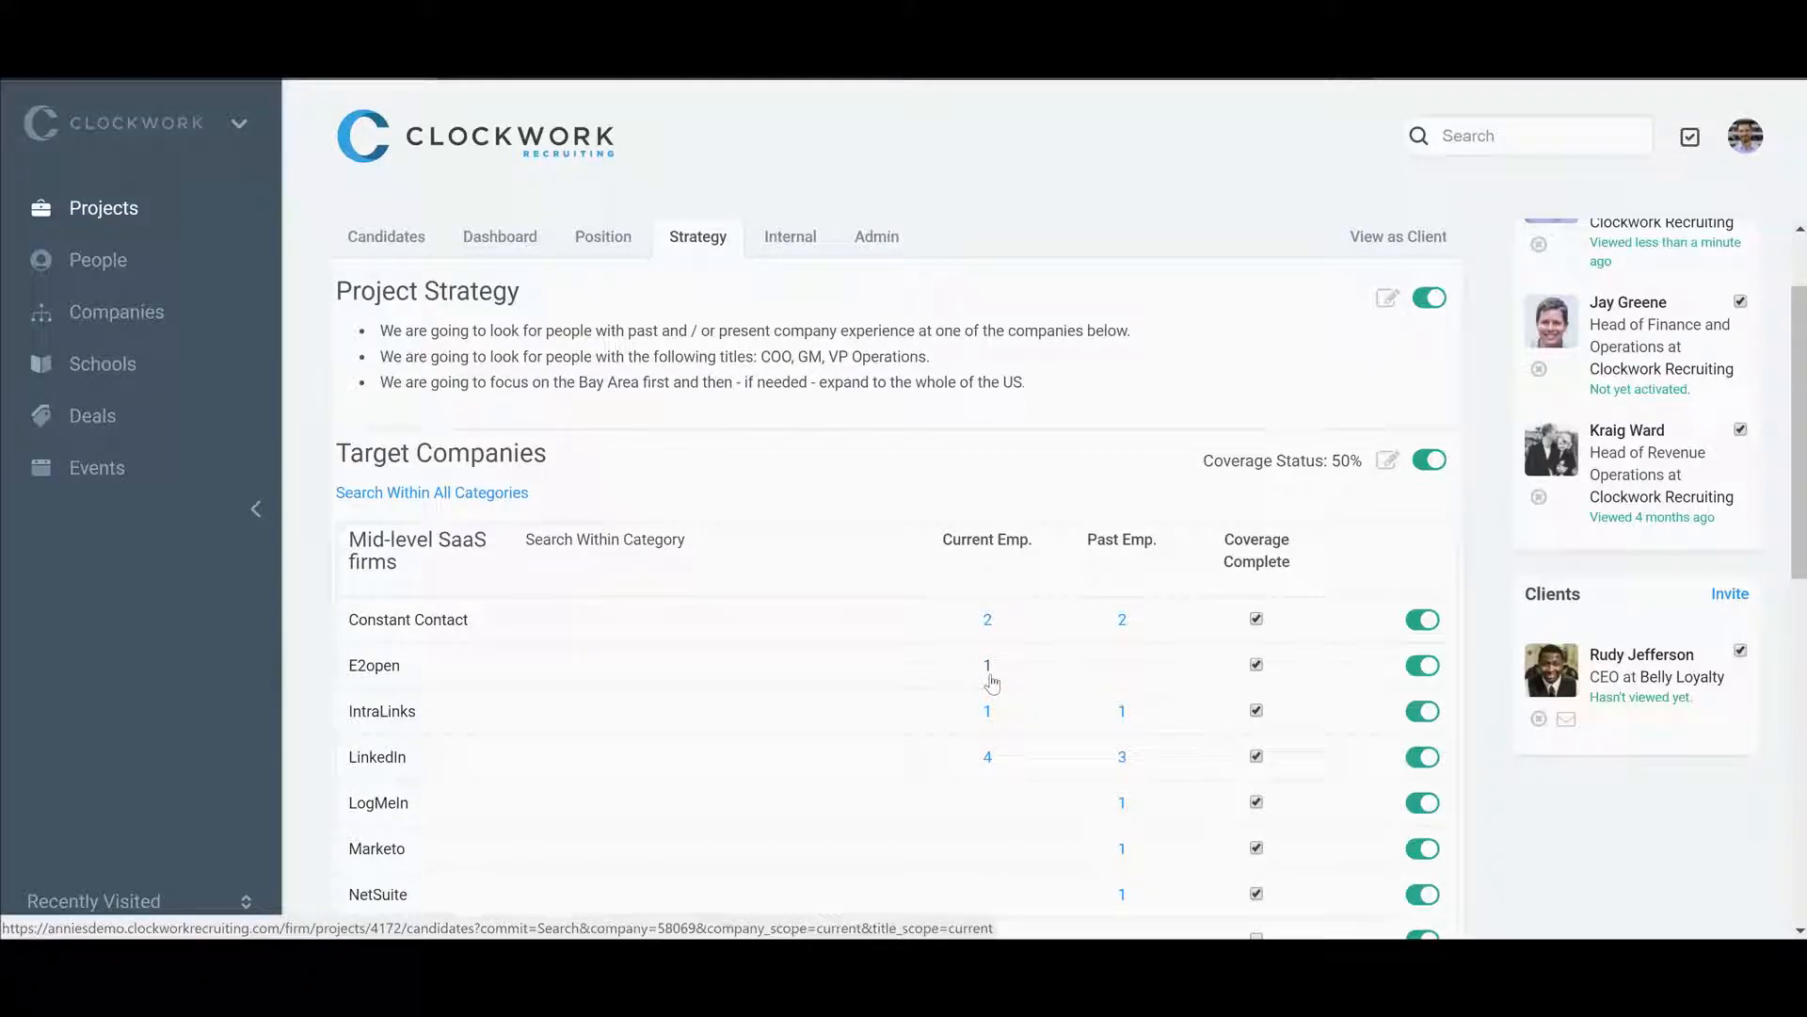
scroll(down, 3)
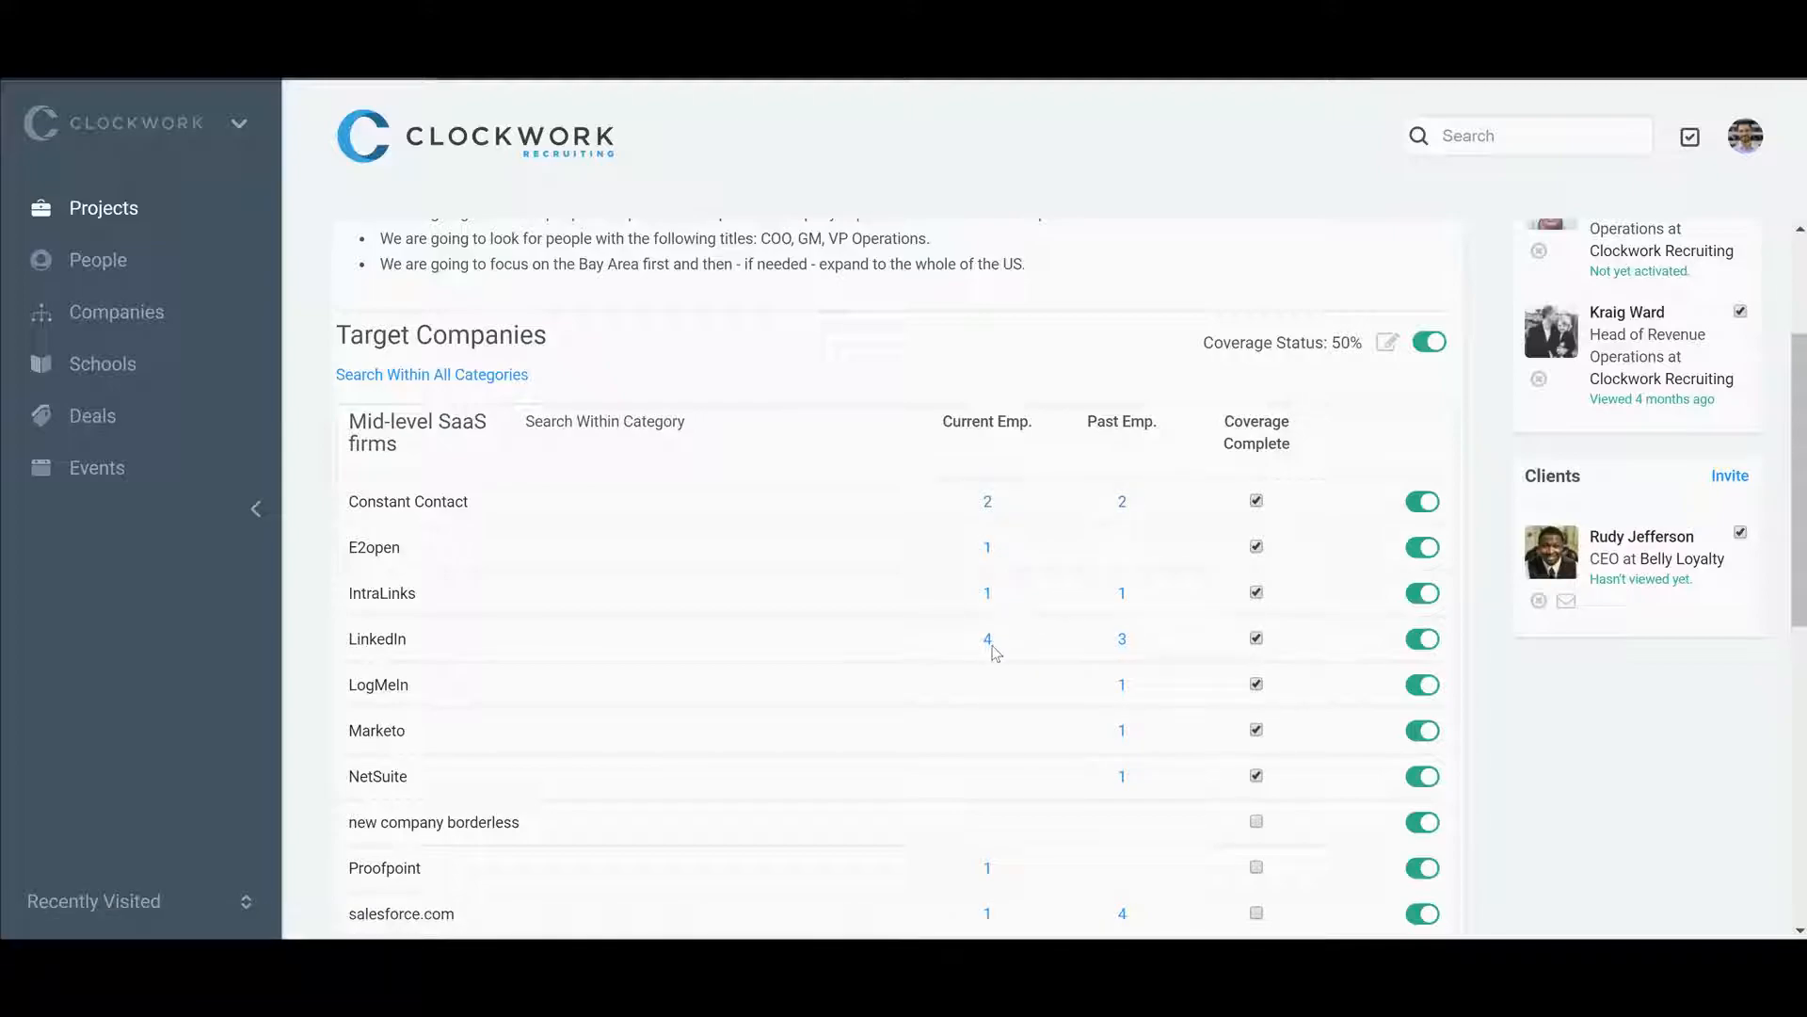
mouse_move(1218, 536)
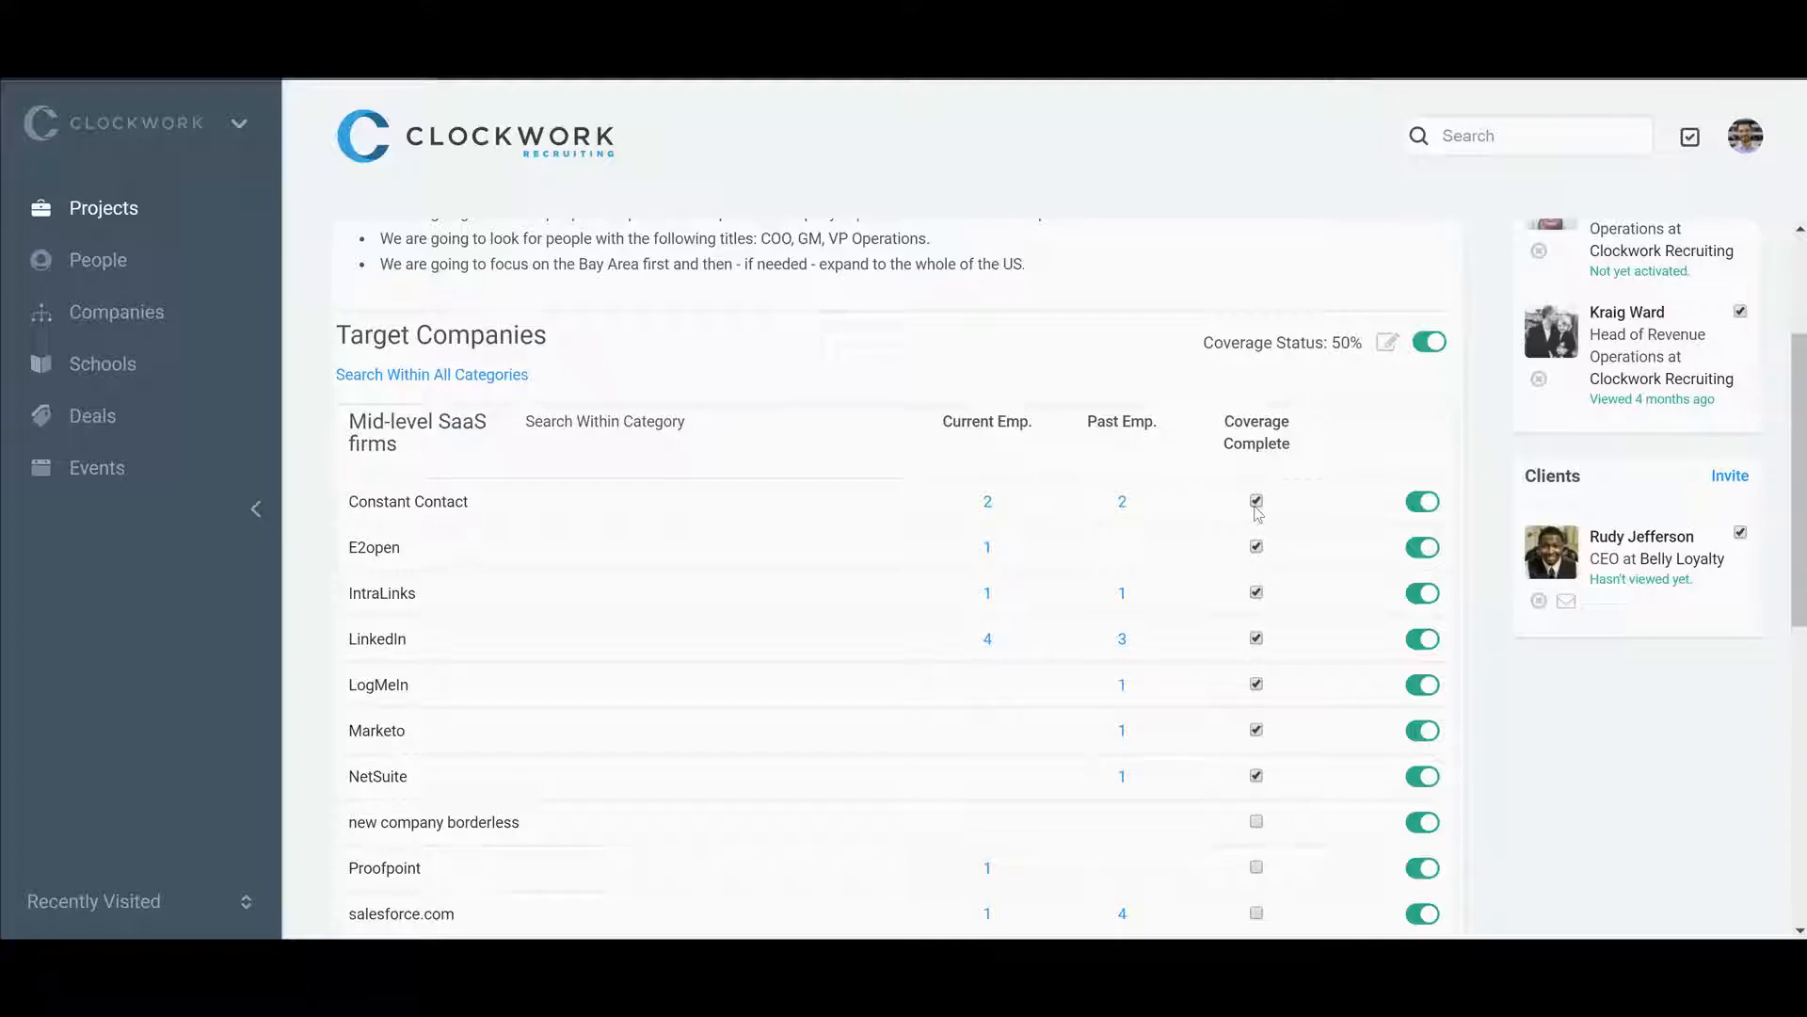
mouse_move(1249, 522)
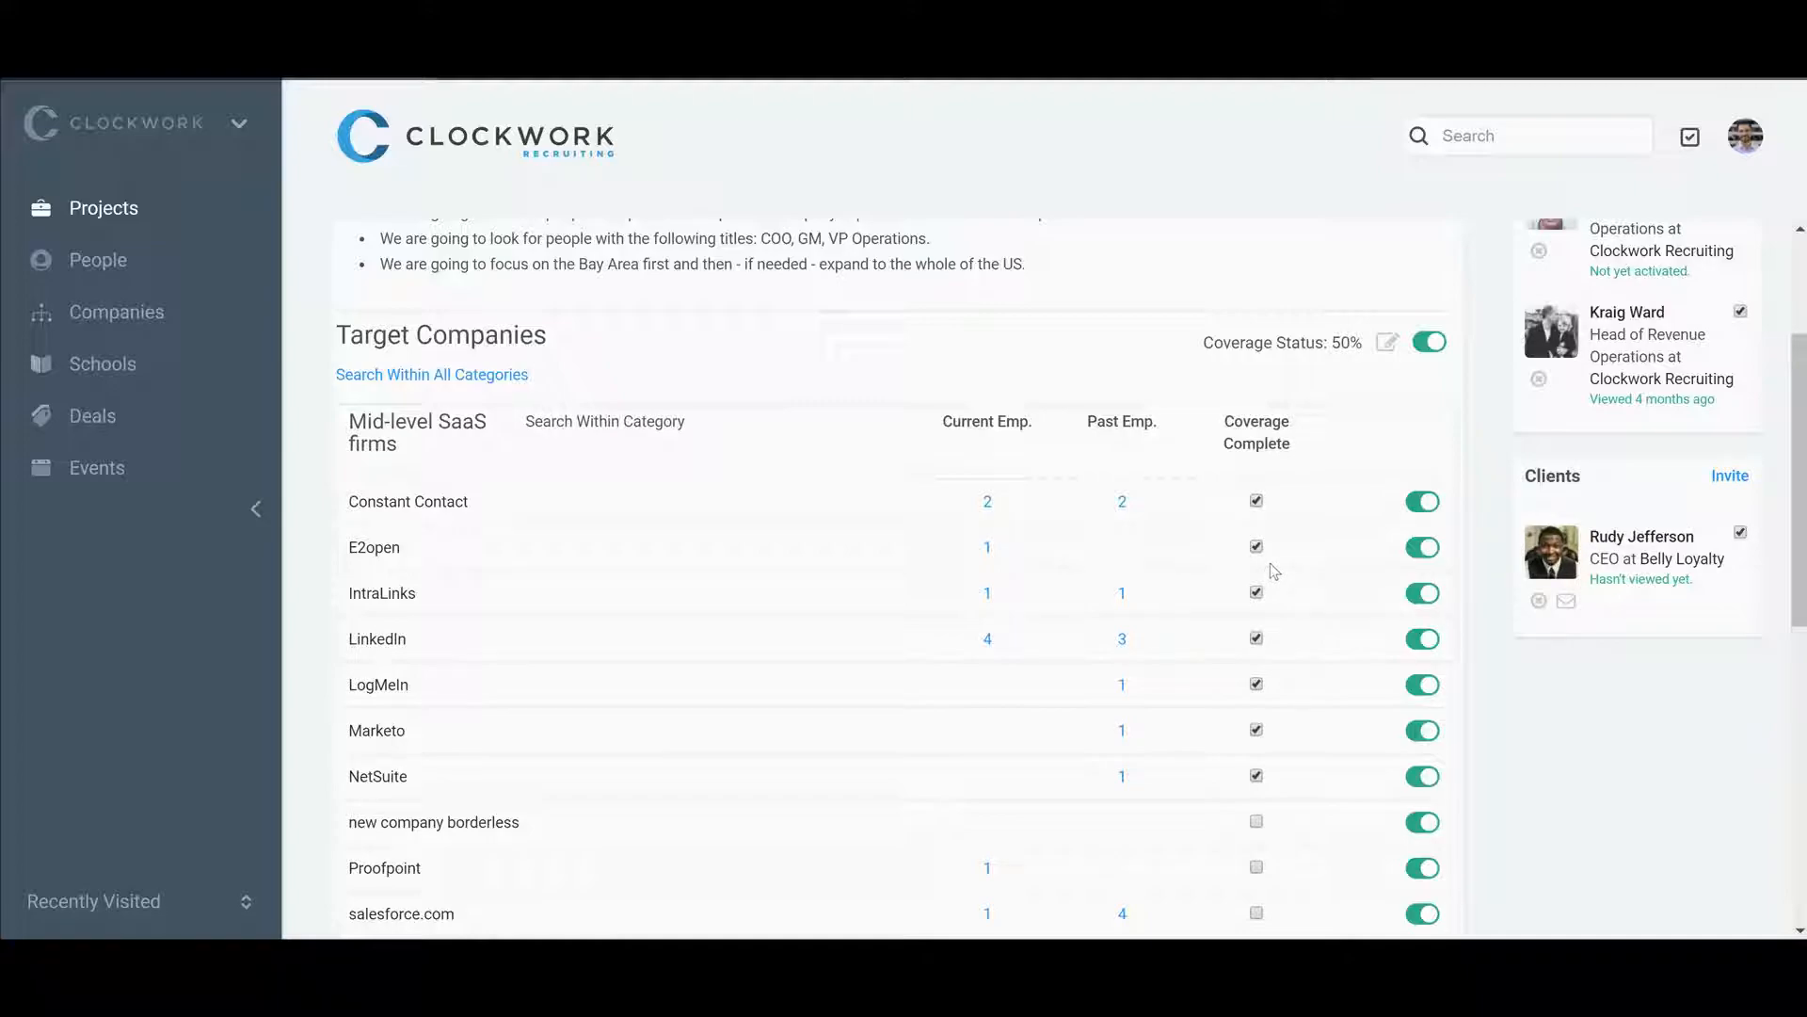
click(1256, 500)
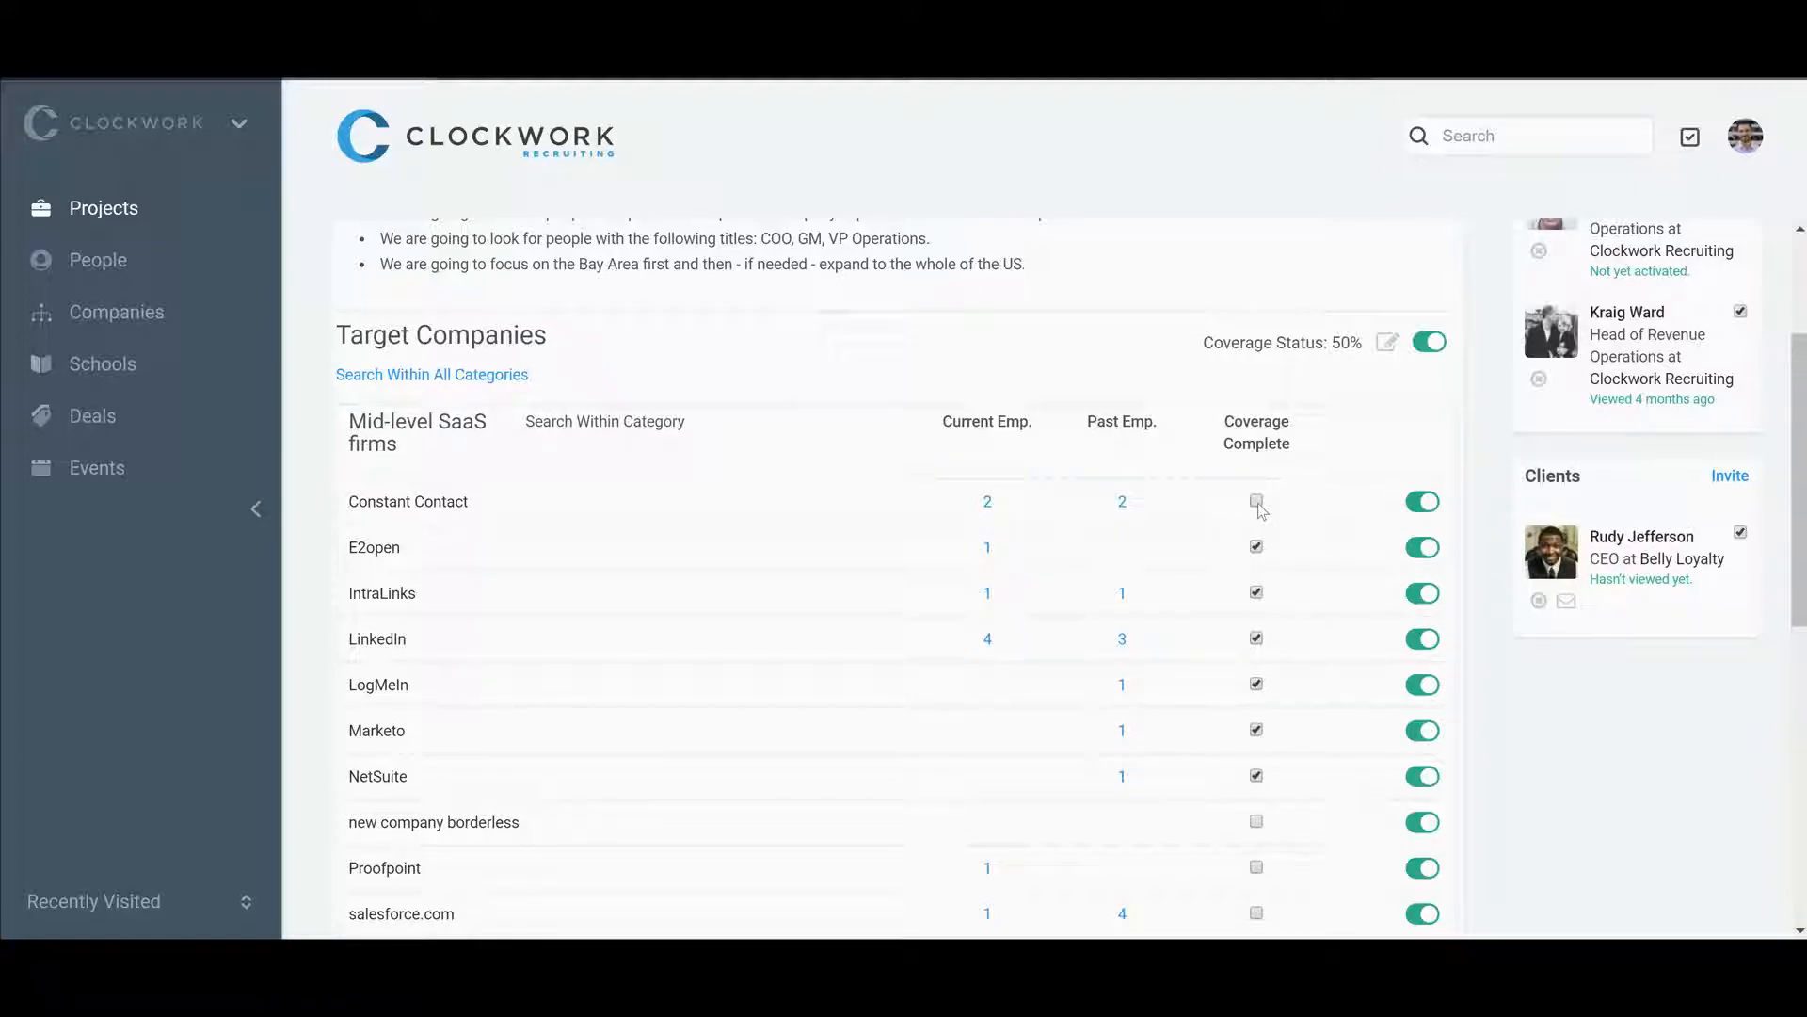
click(1257, 501)
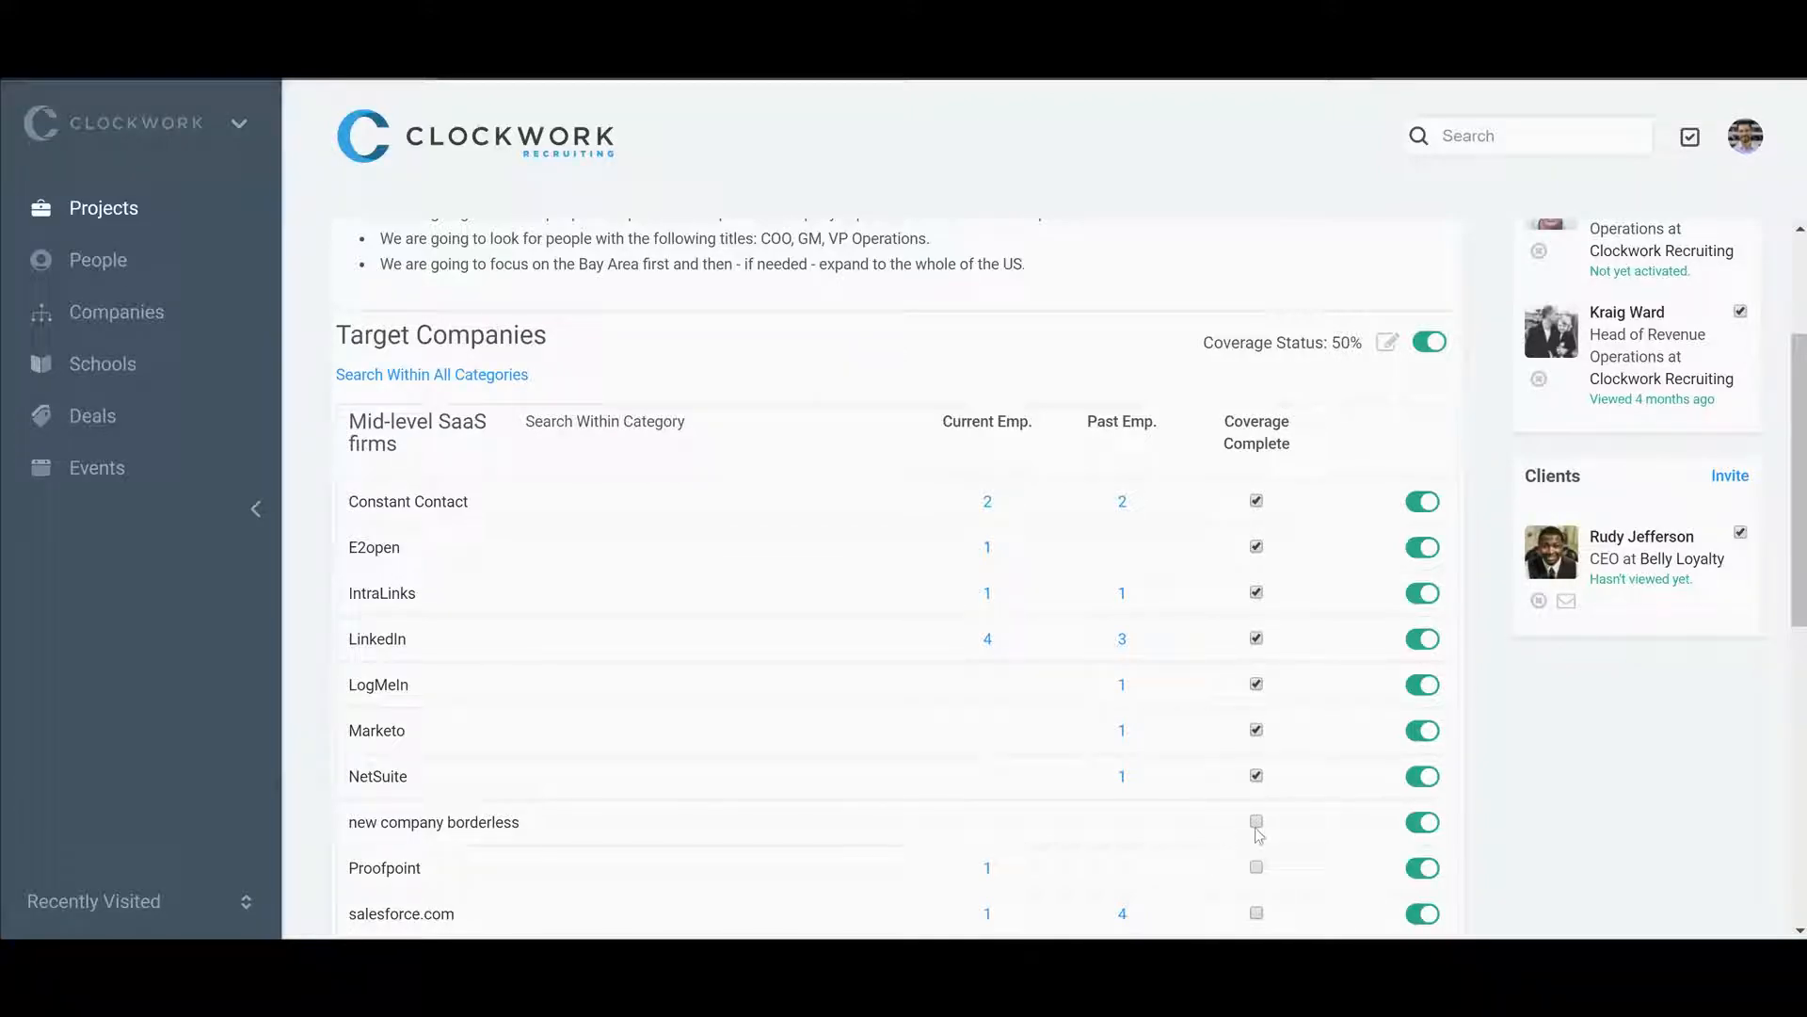
click(1255, 823)
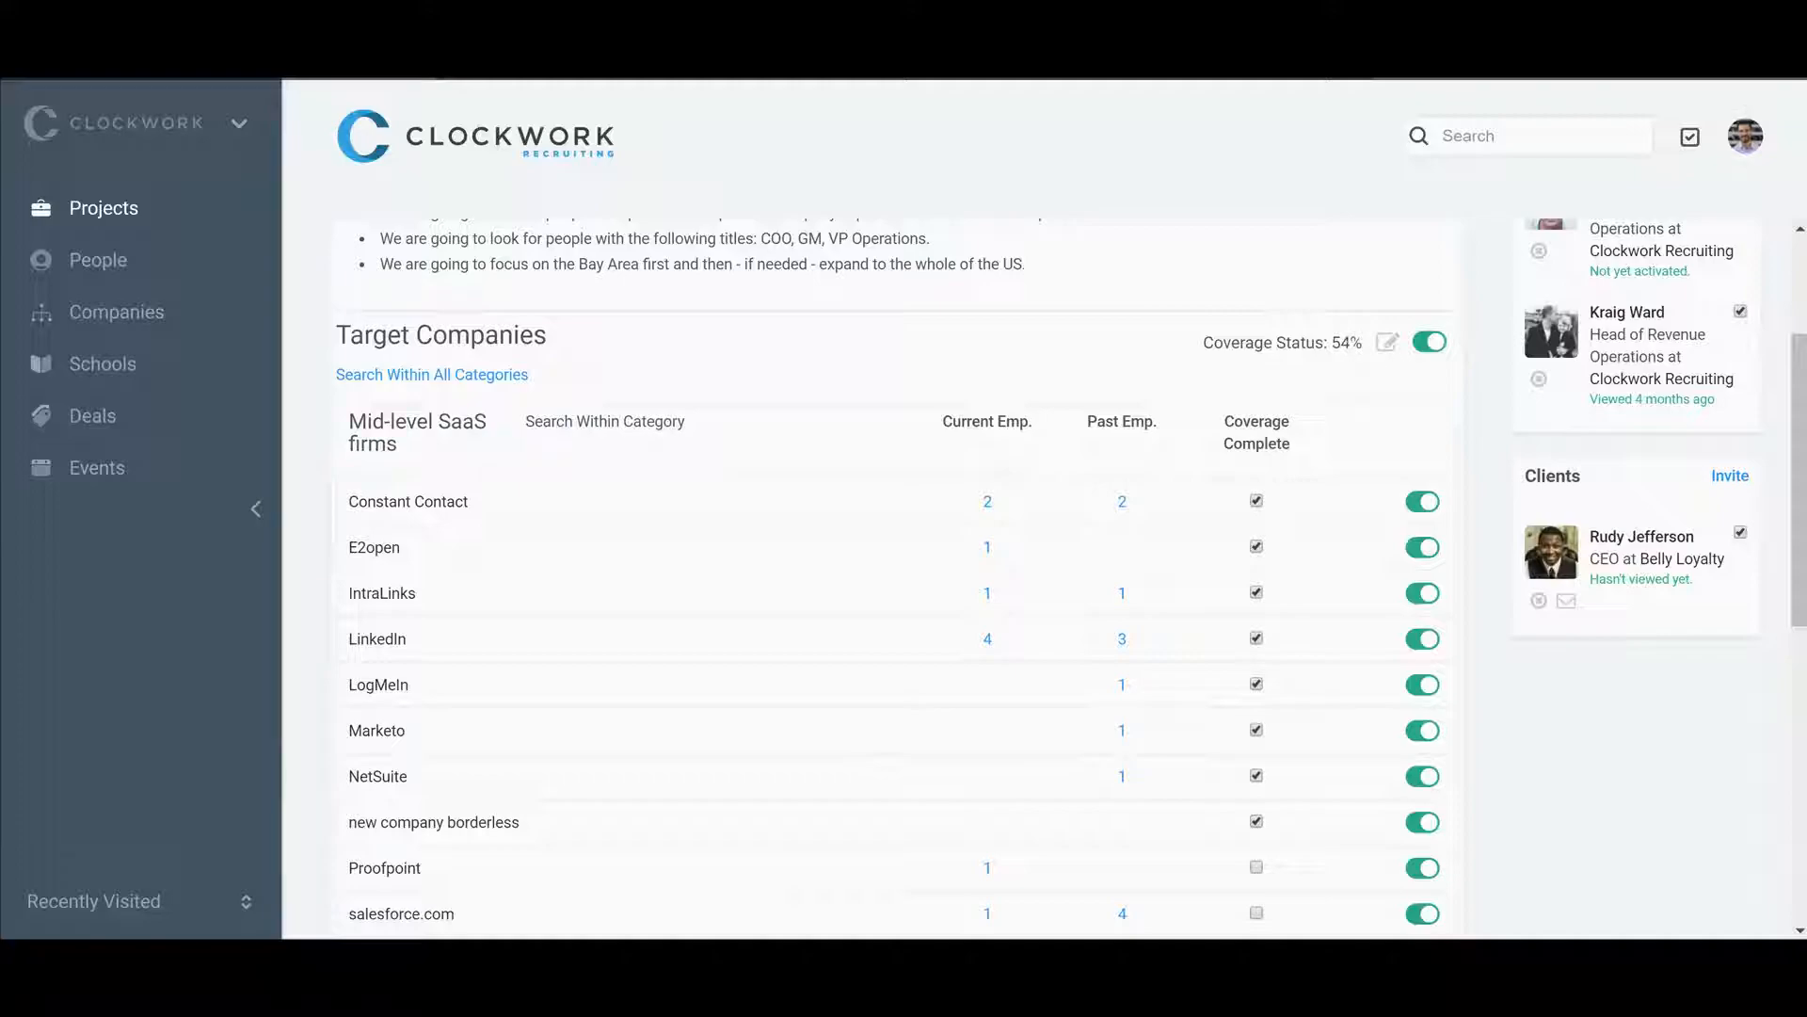
mouse_move(1070, 837)
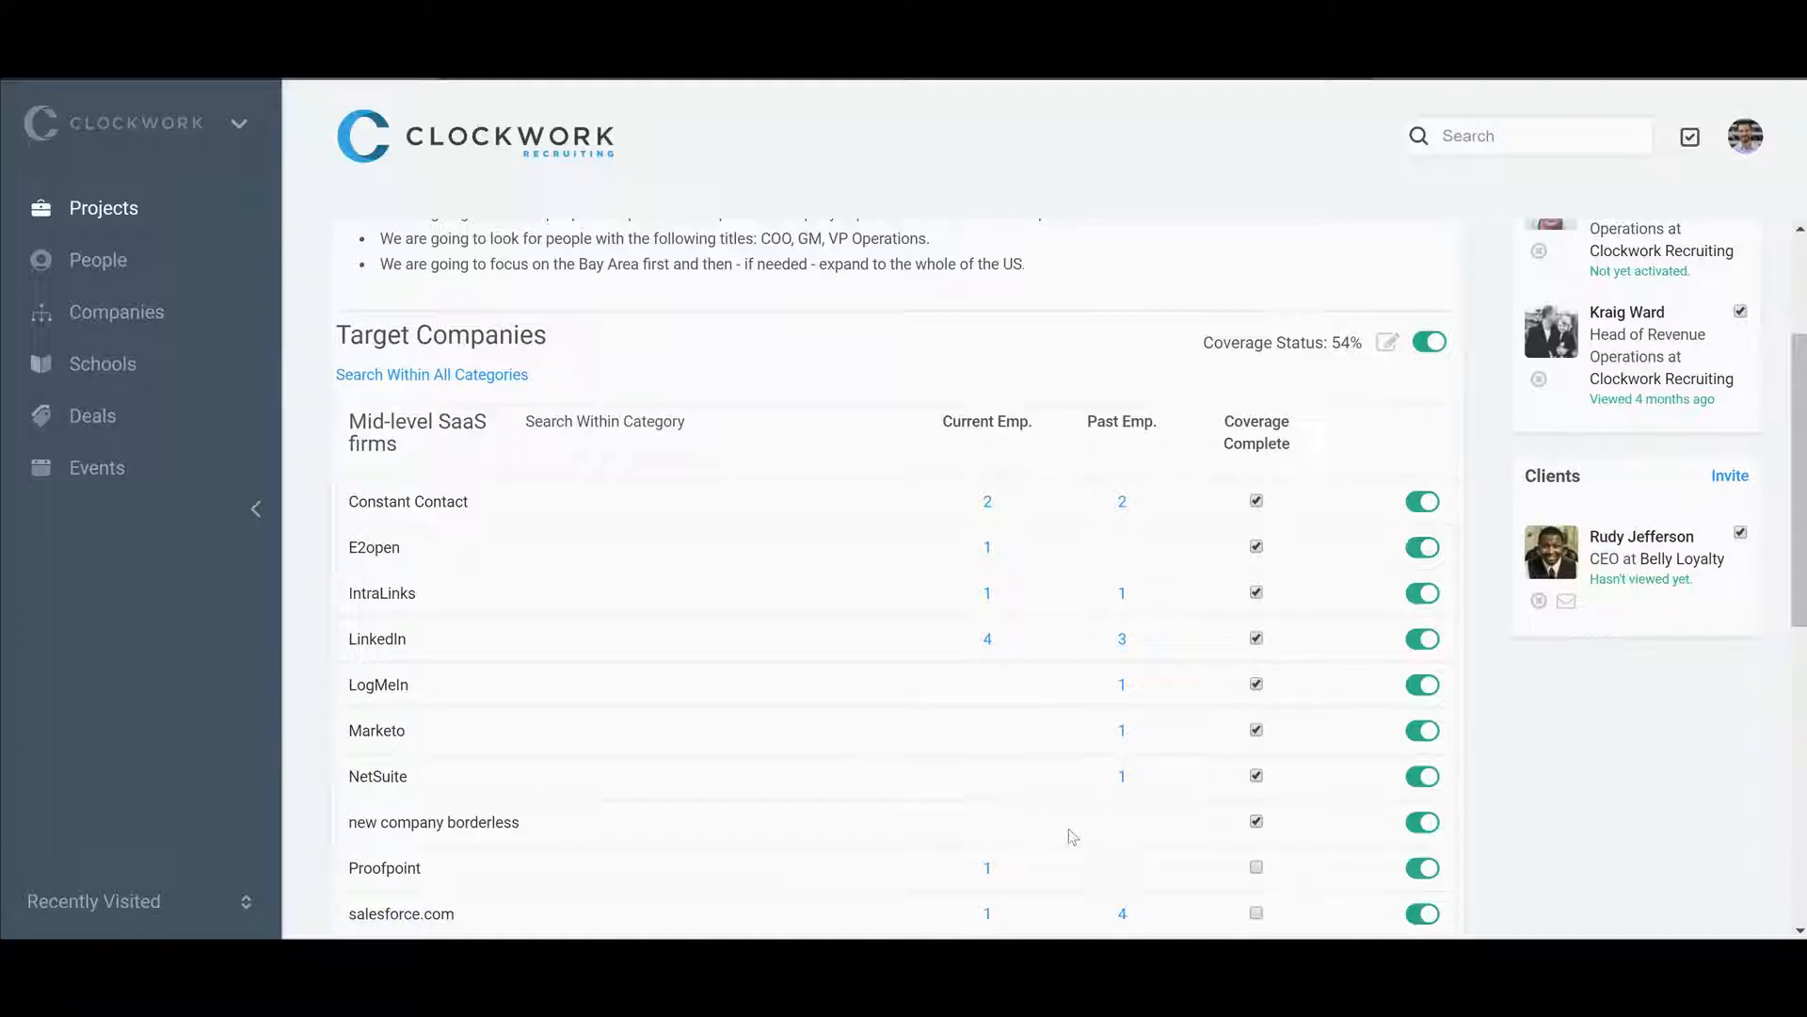
mouse_move(1289, 486)
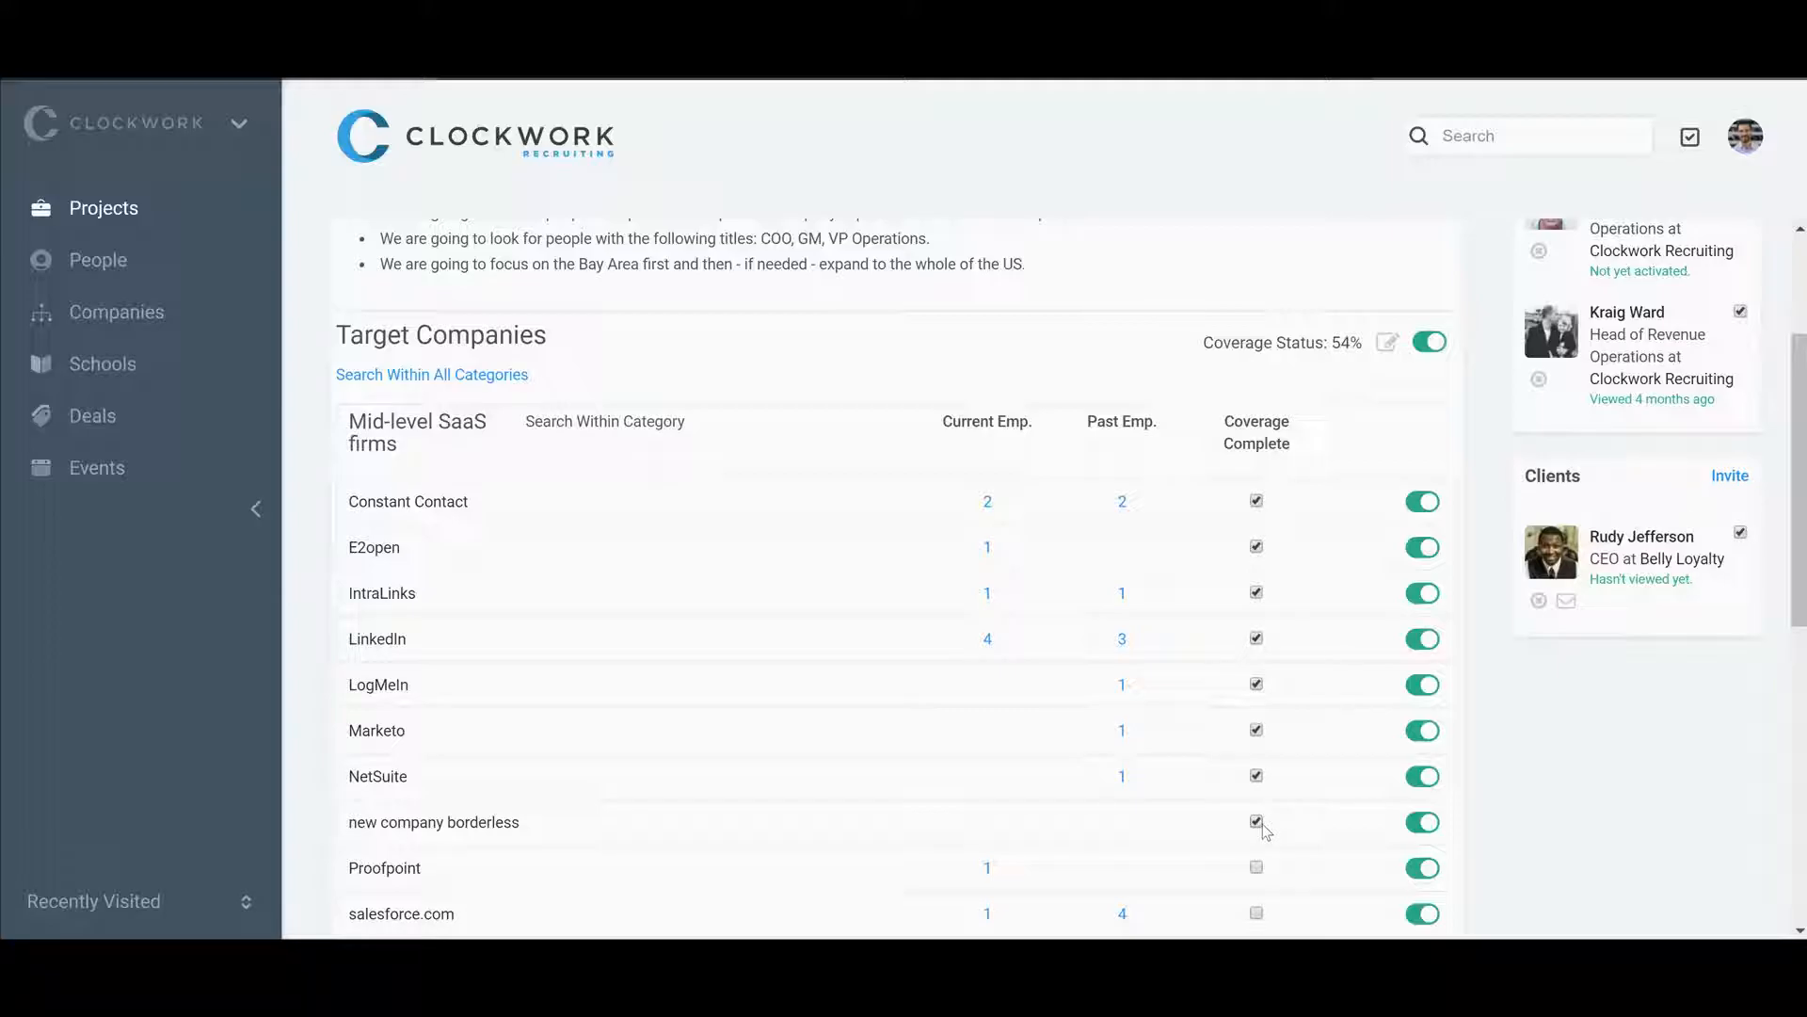
click(1256, 821)
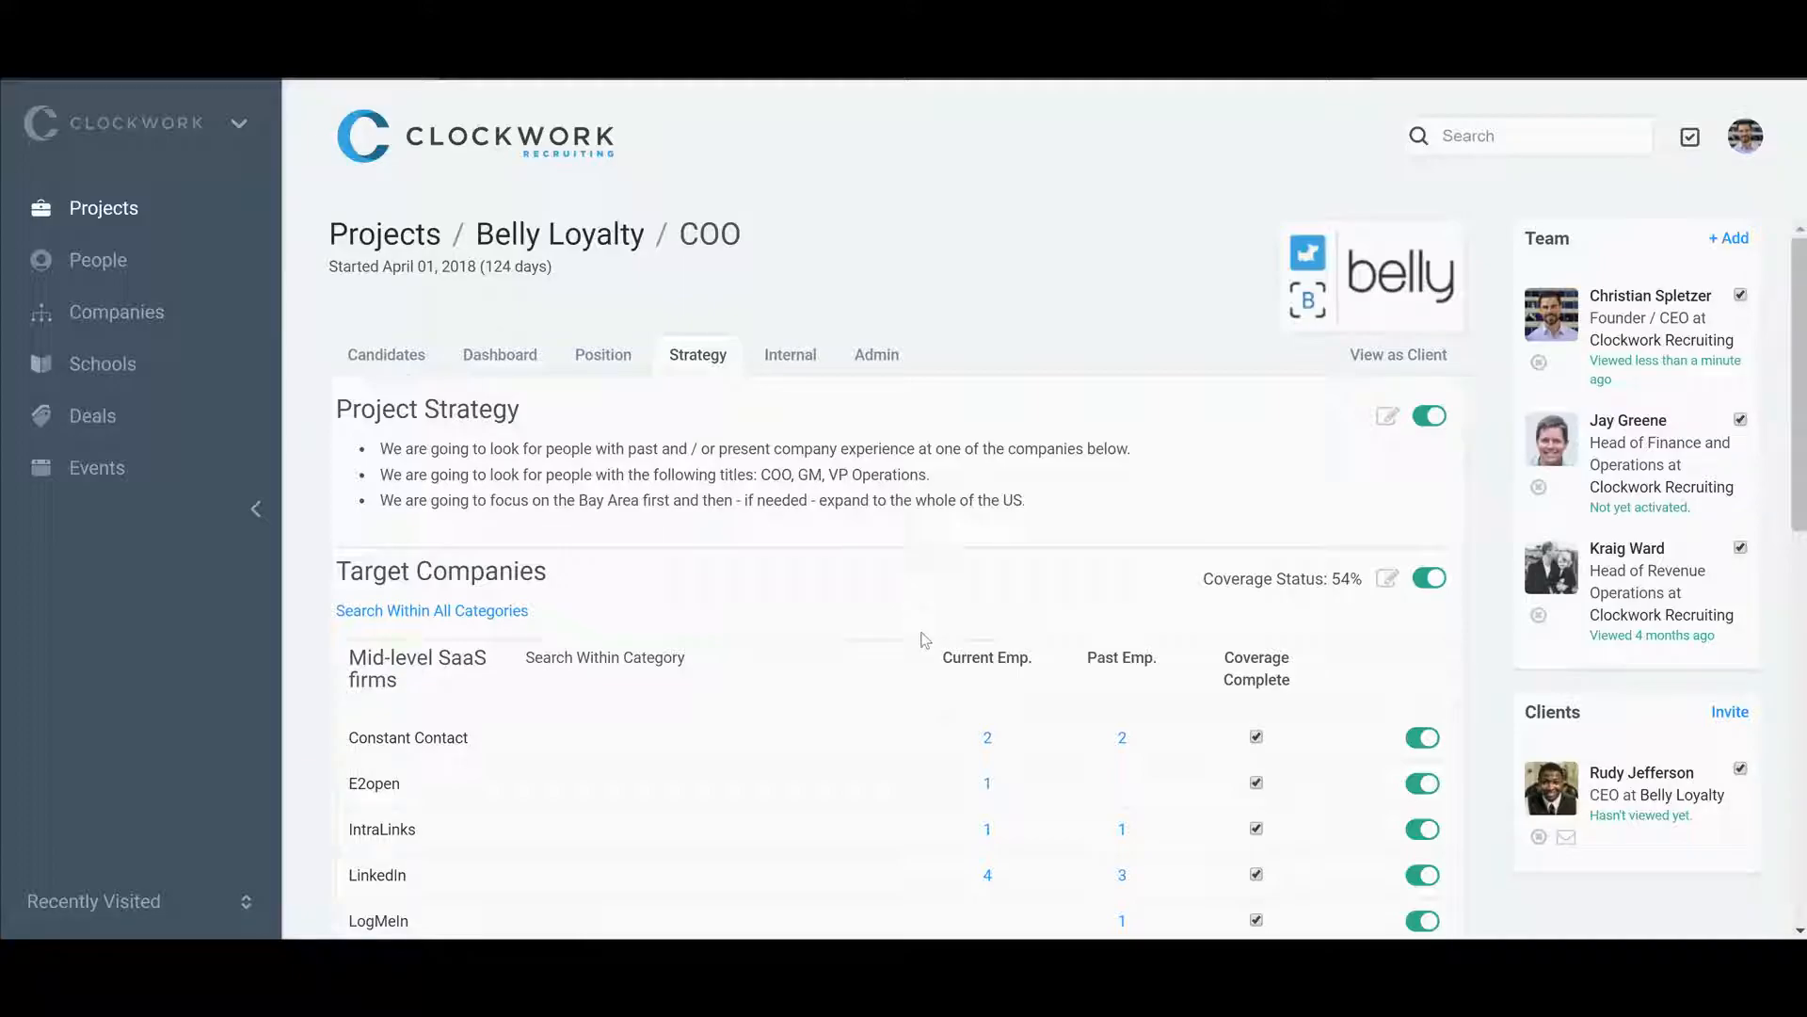
Open the People search for E2open from its Current Emp. count, showing 5 results.
scroll(down, 3)
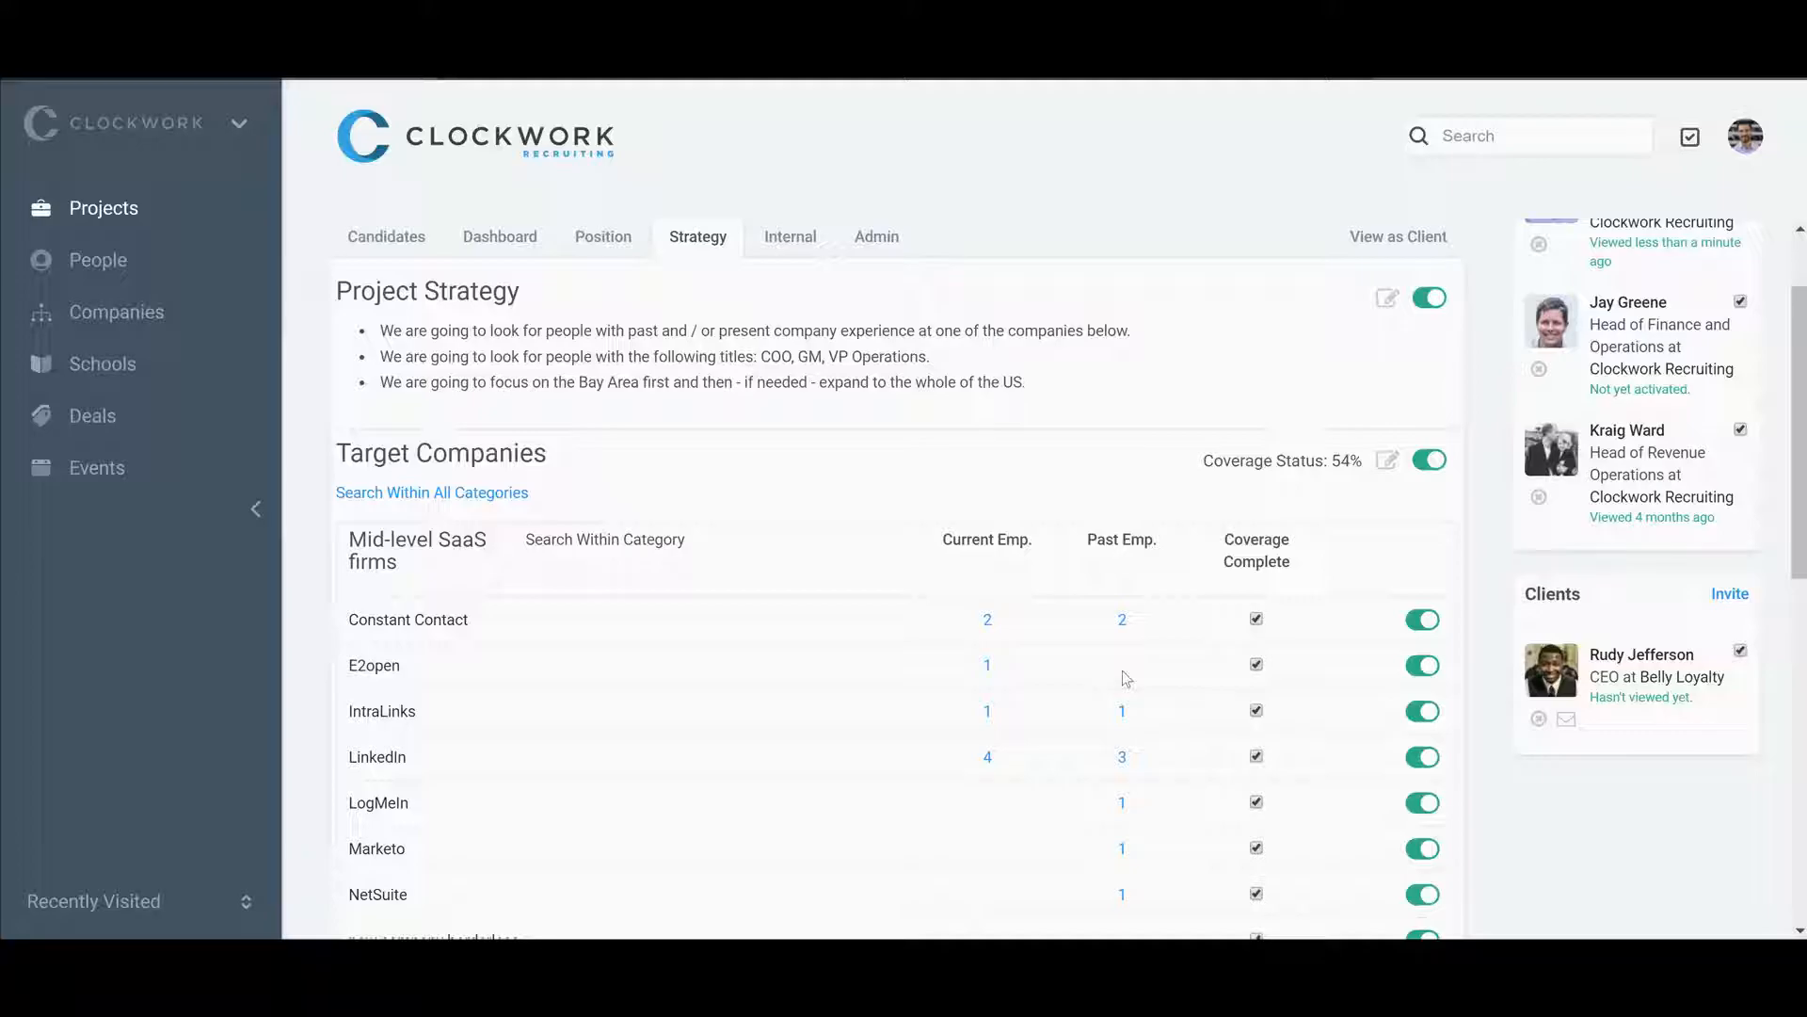
click(986, 665)
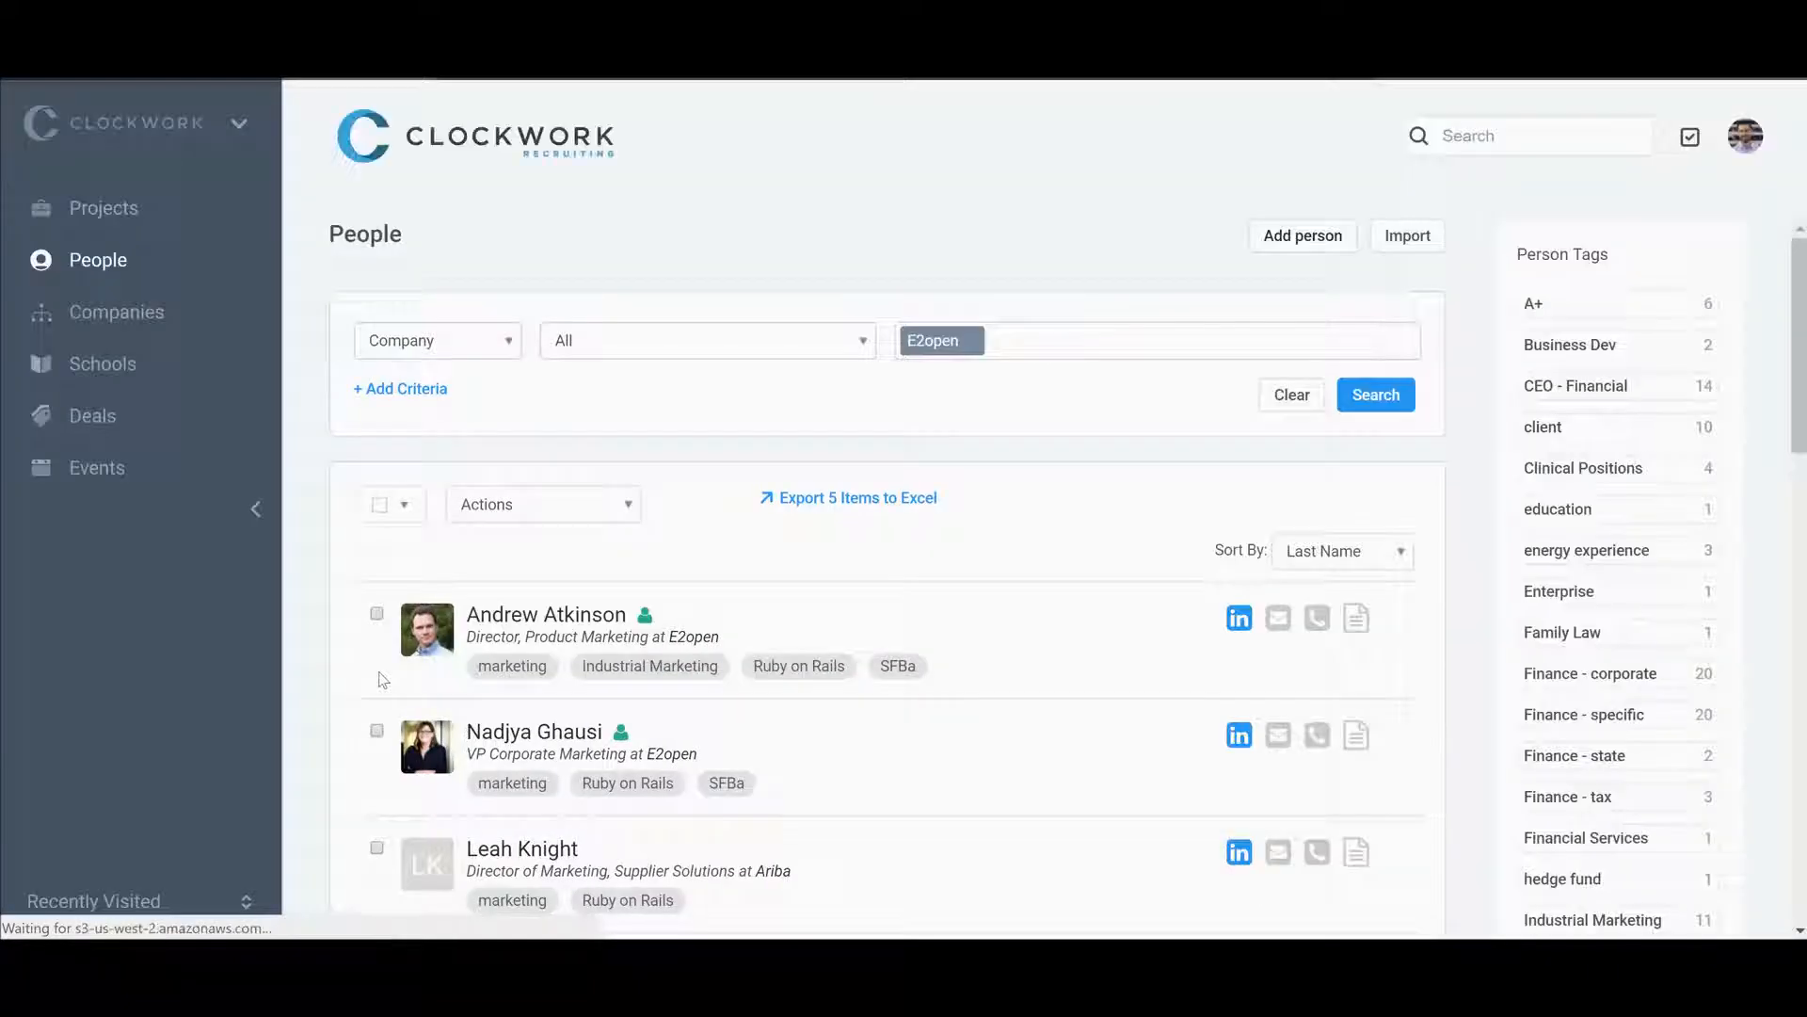
Filter the E2open search to past employees and add the one result to Belly Loyalty COO.
click(708, 341)
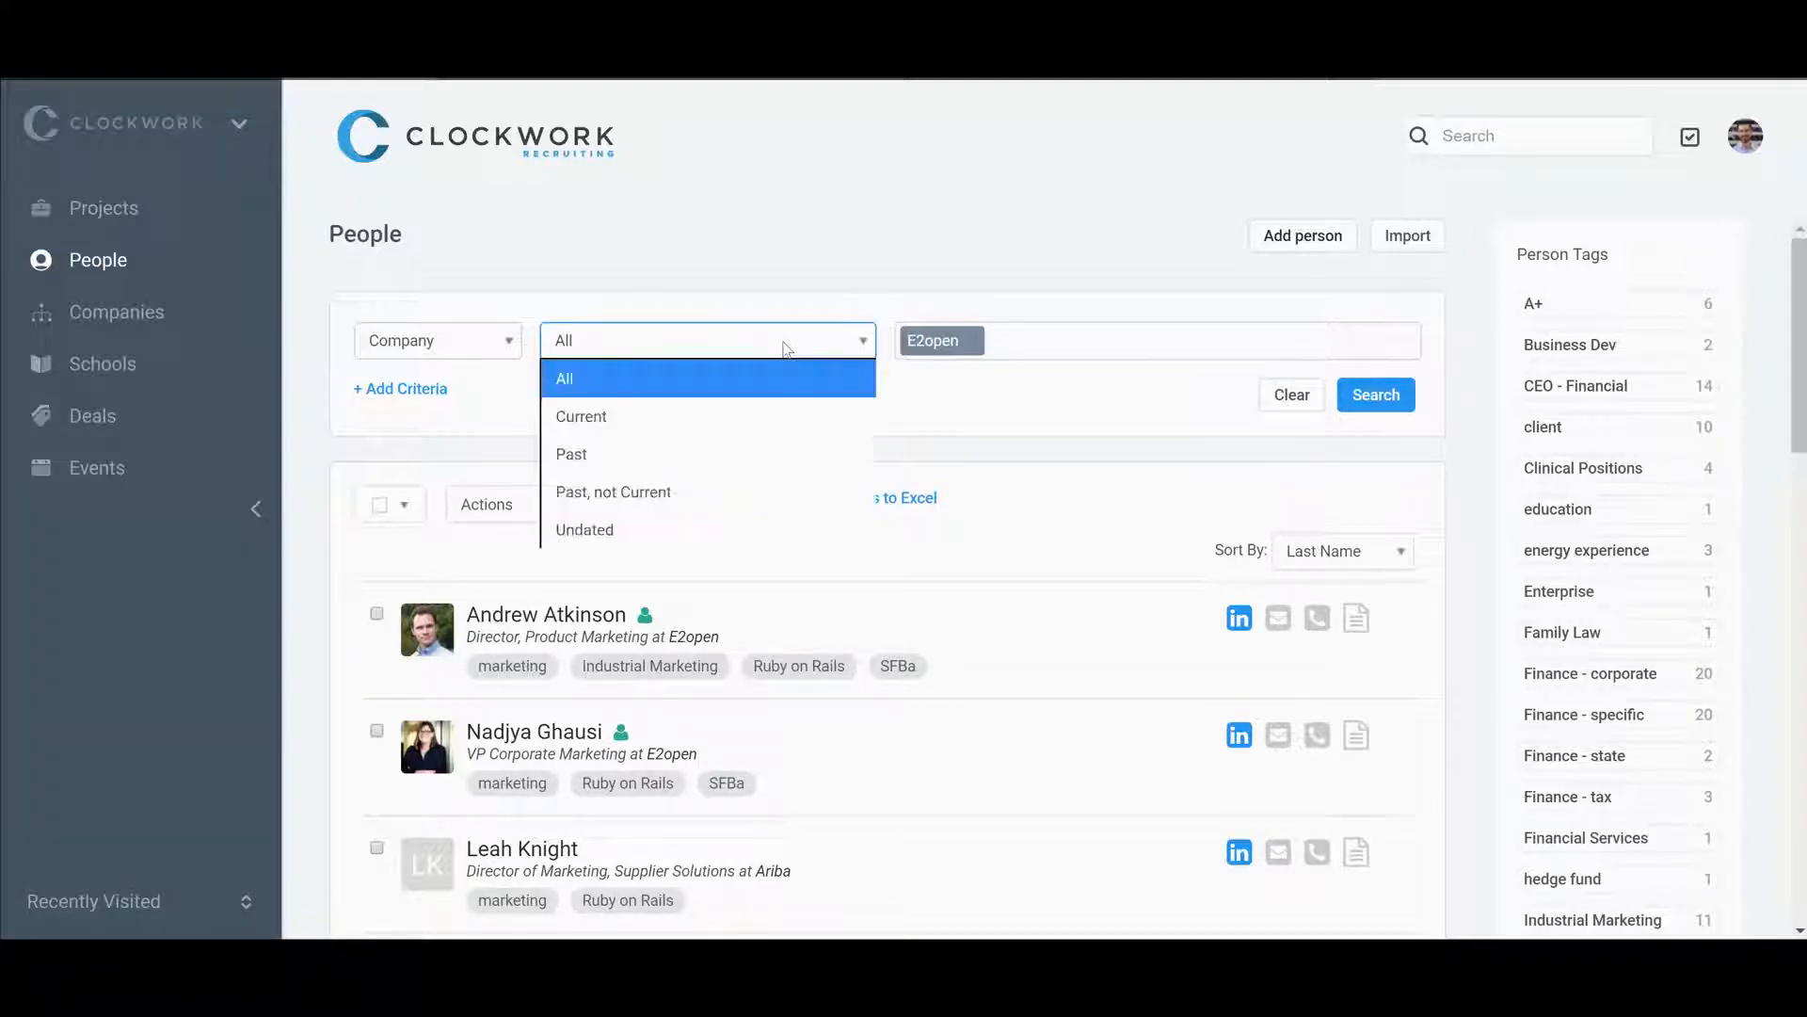
click(571, 454)
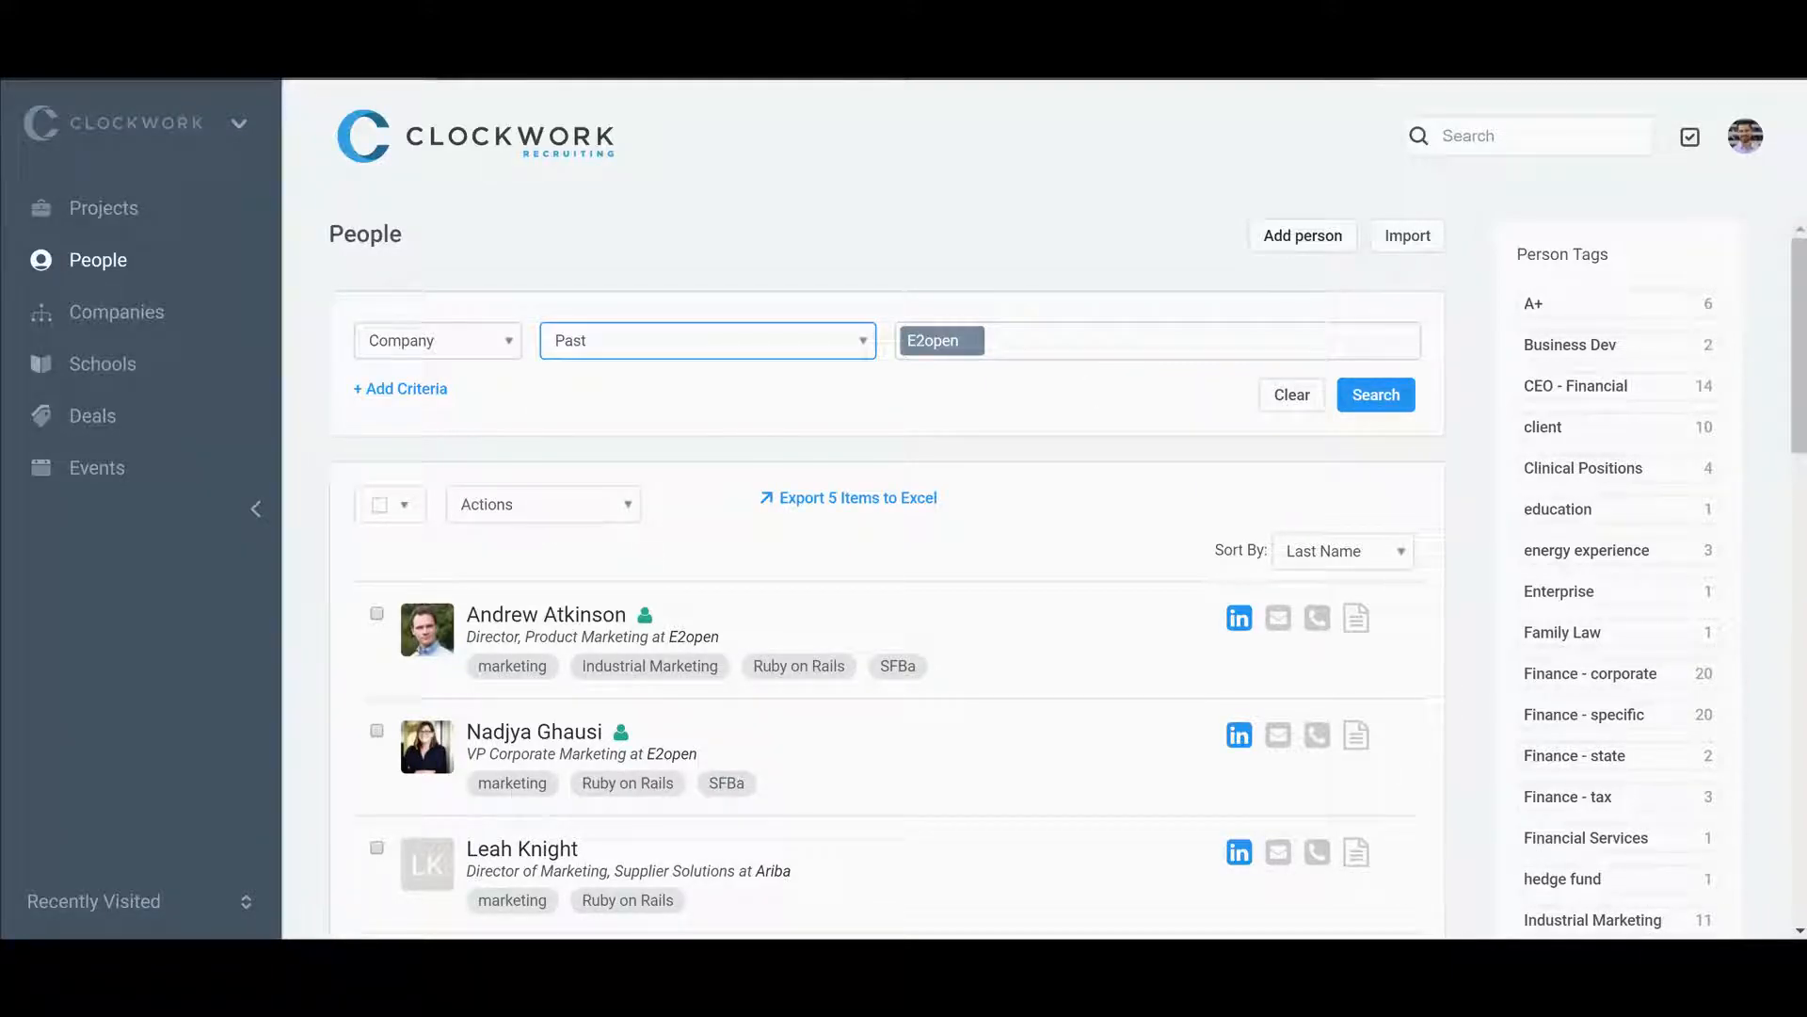
click(1376, 395)
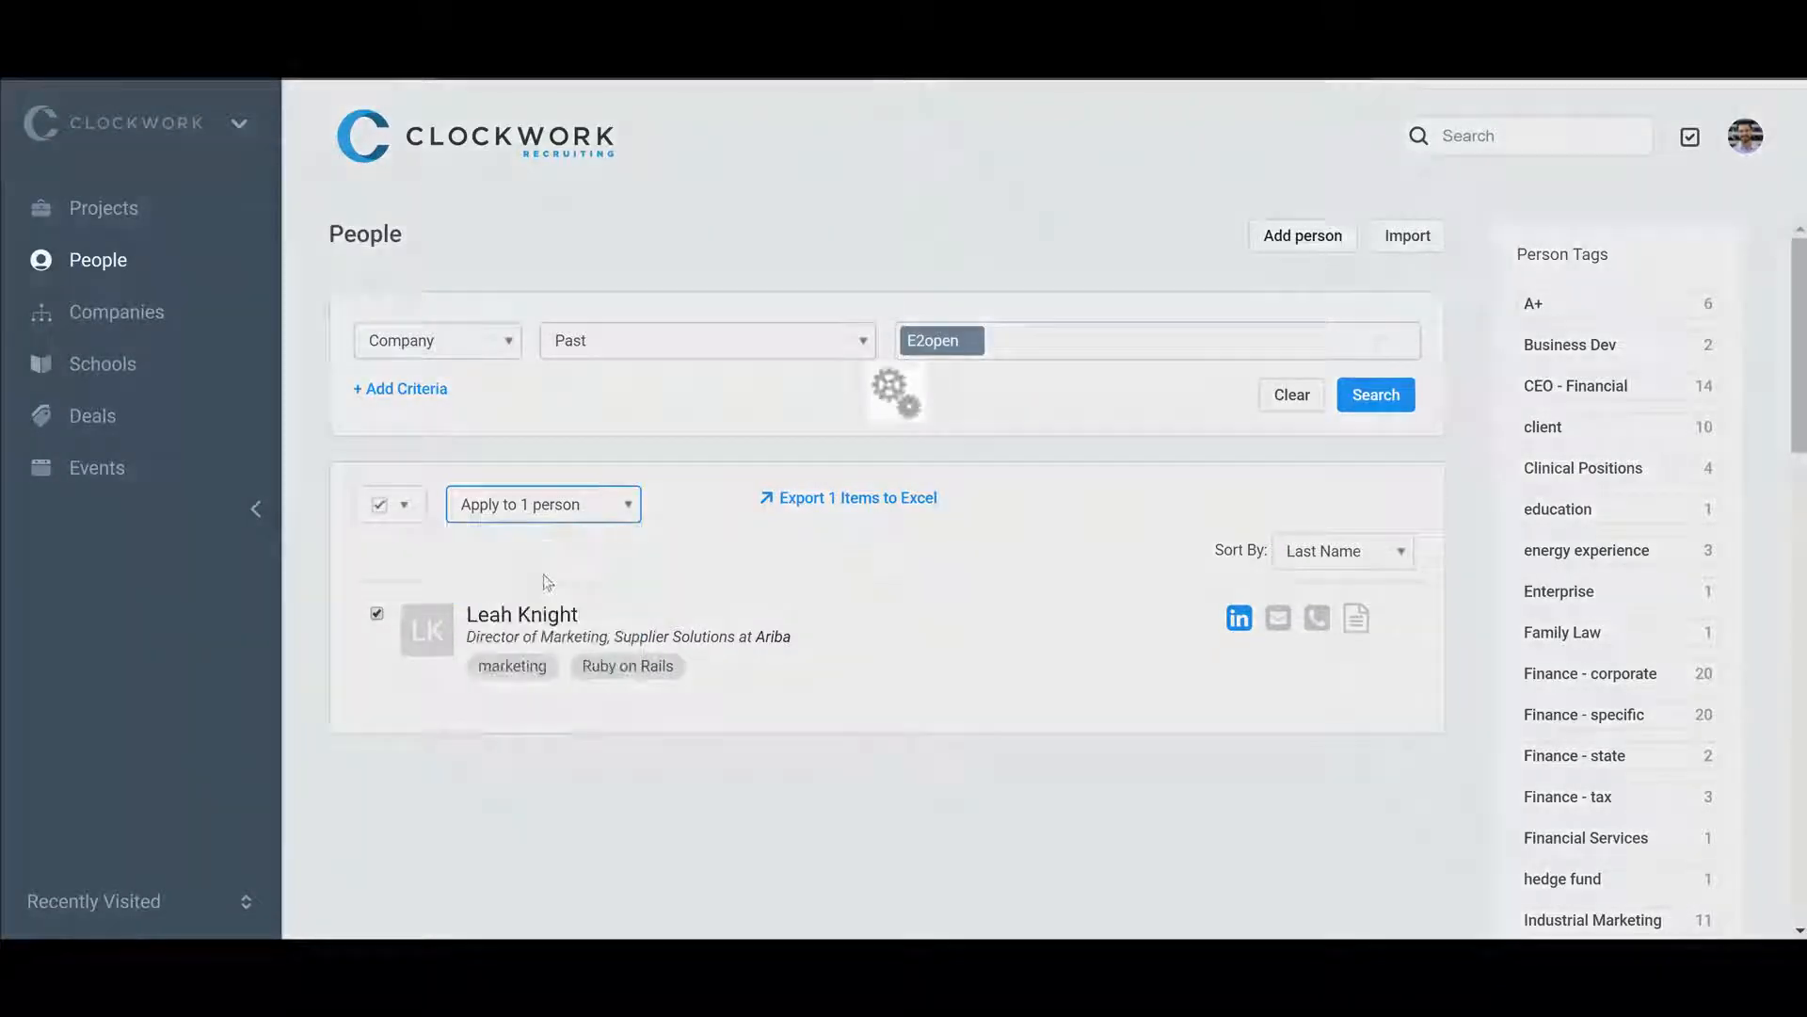
click(543, 503)
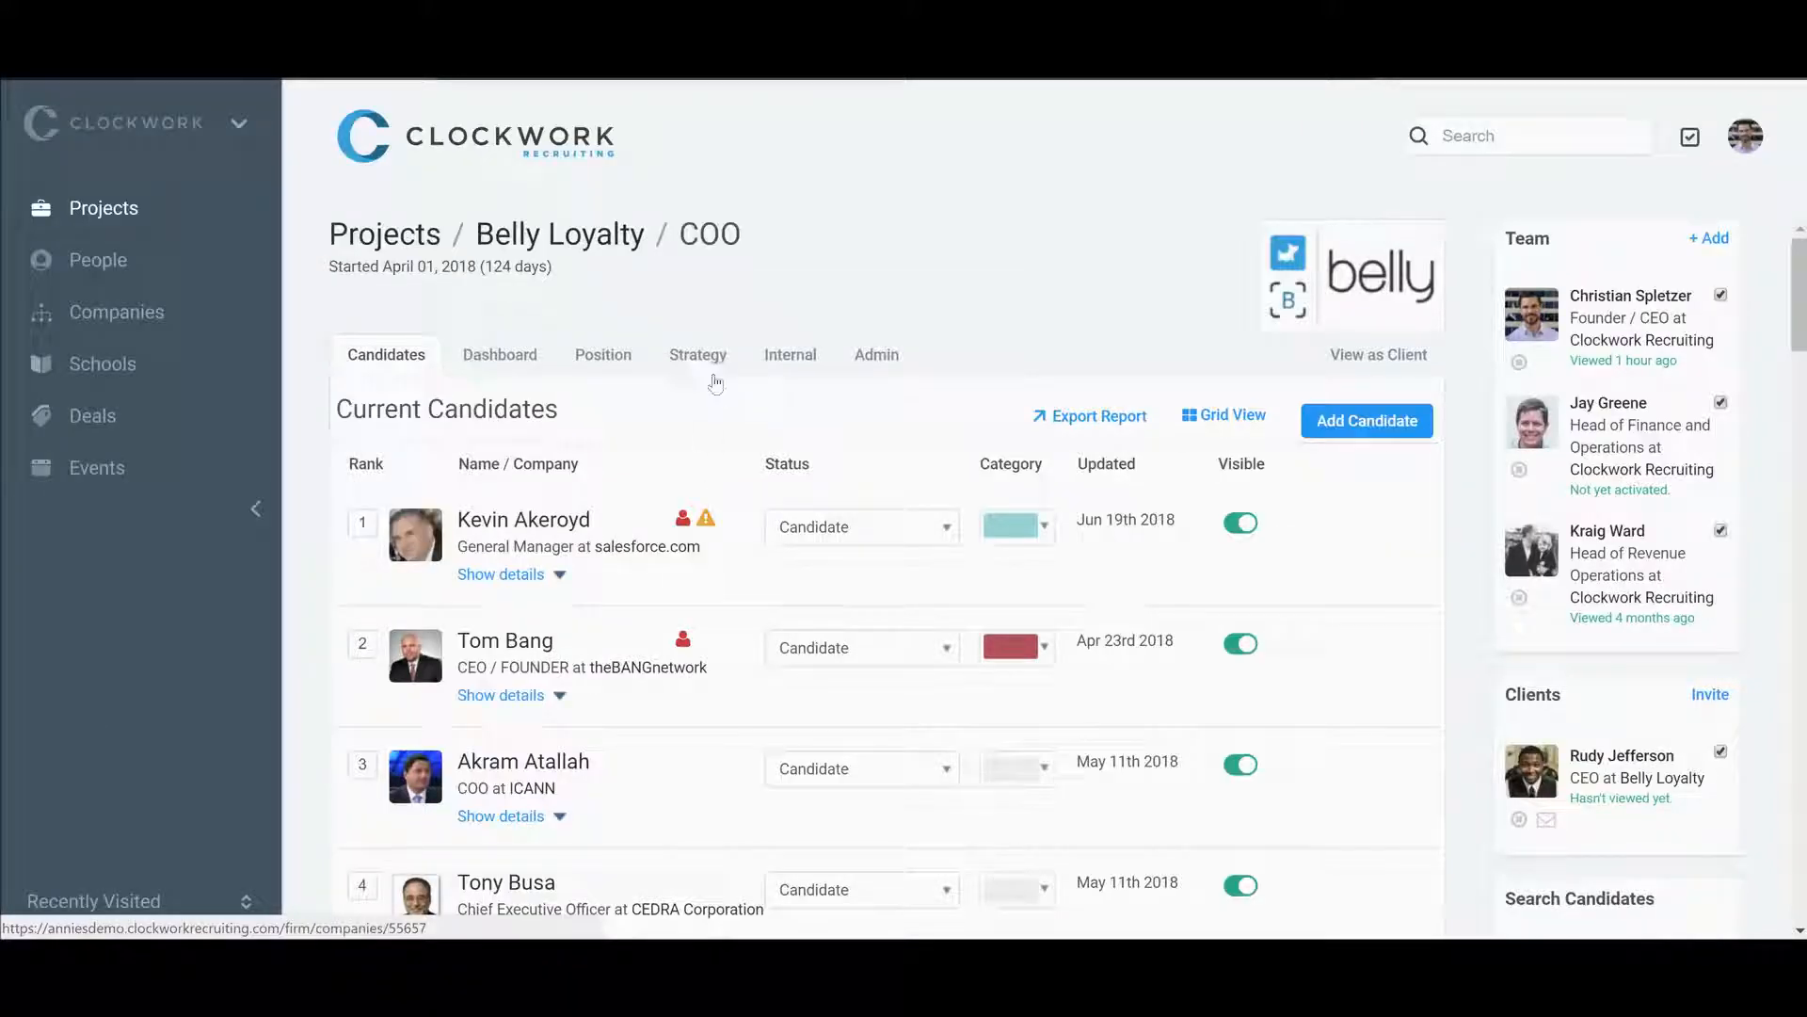
Go to the Belly Loyalty COO Strategy tab and scroll through the target companies.
click(698, 354)
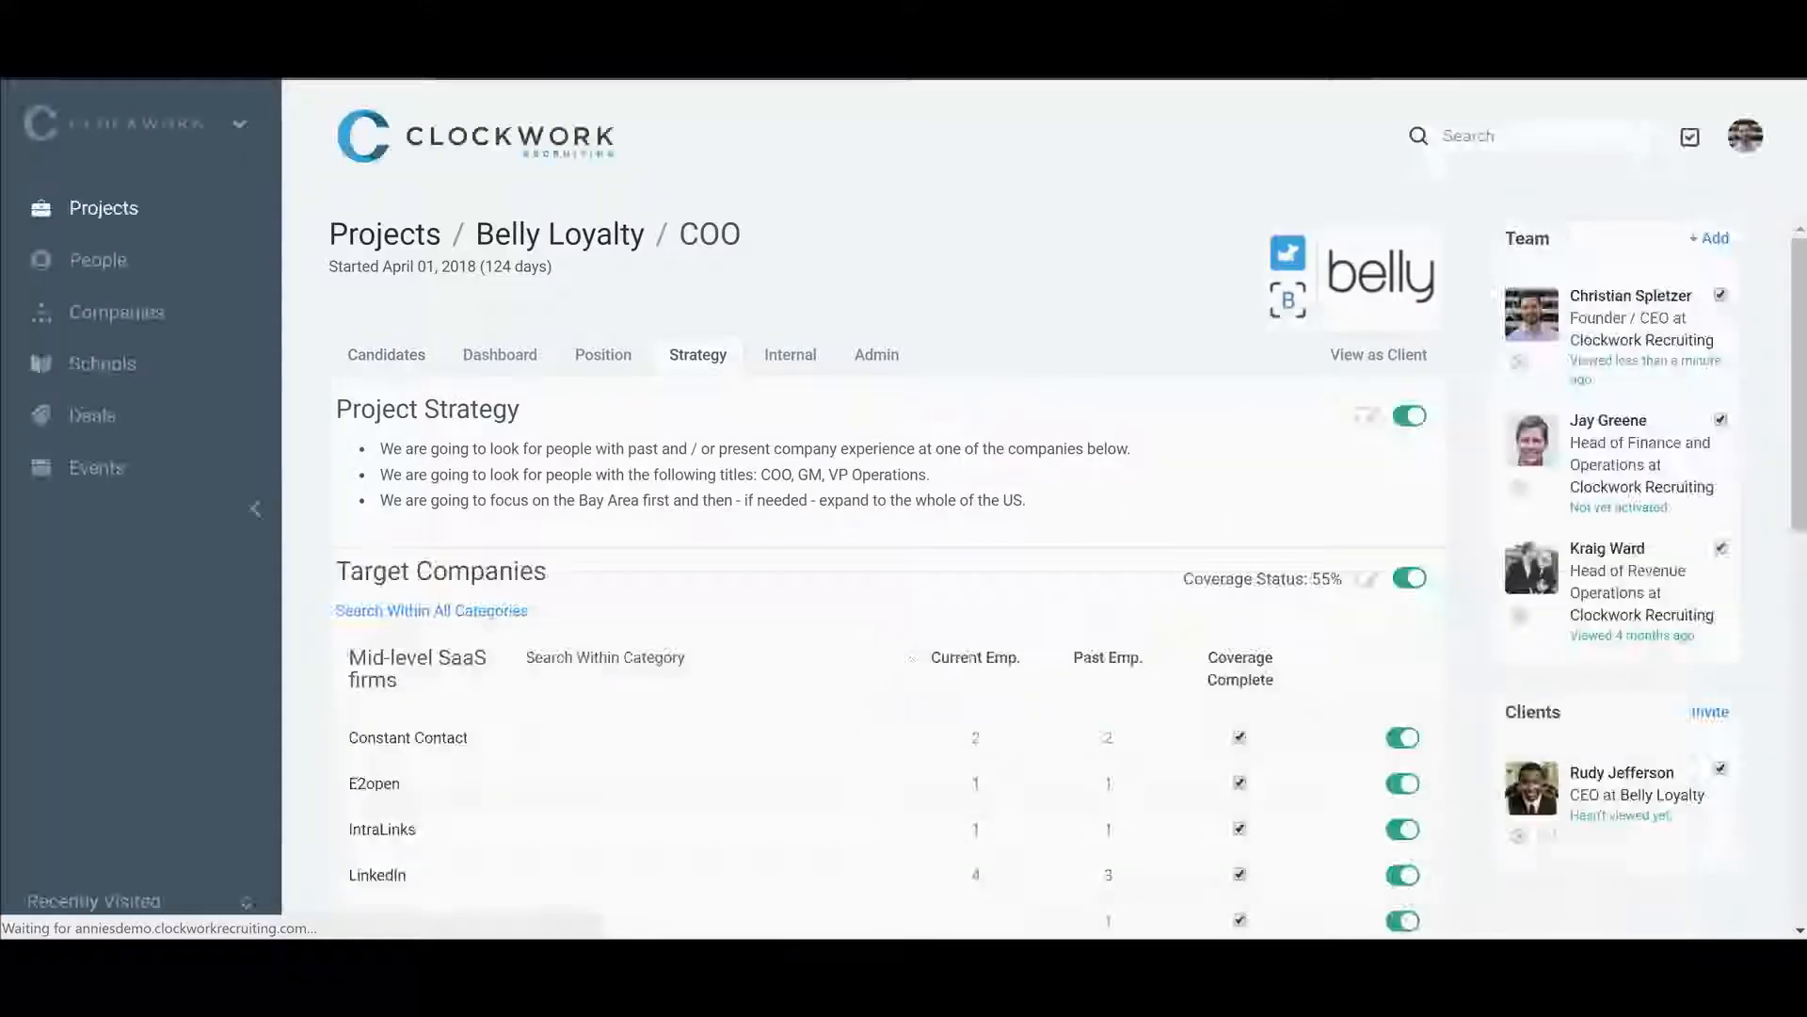
scroll(down, 3)
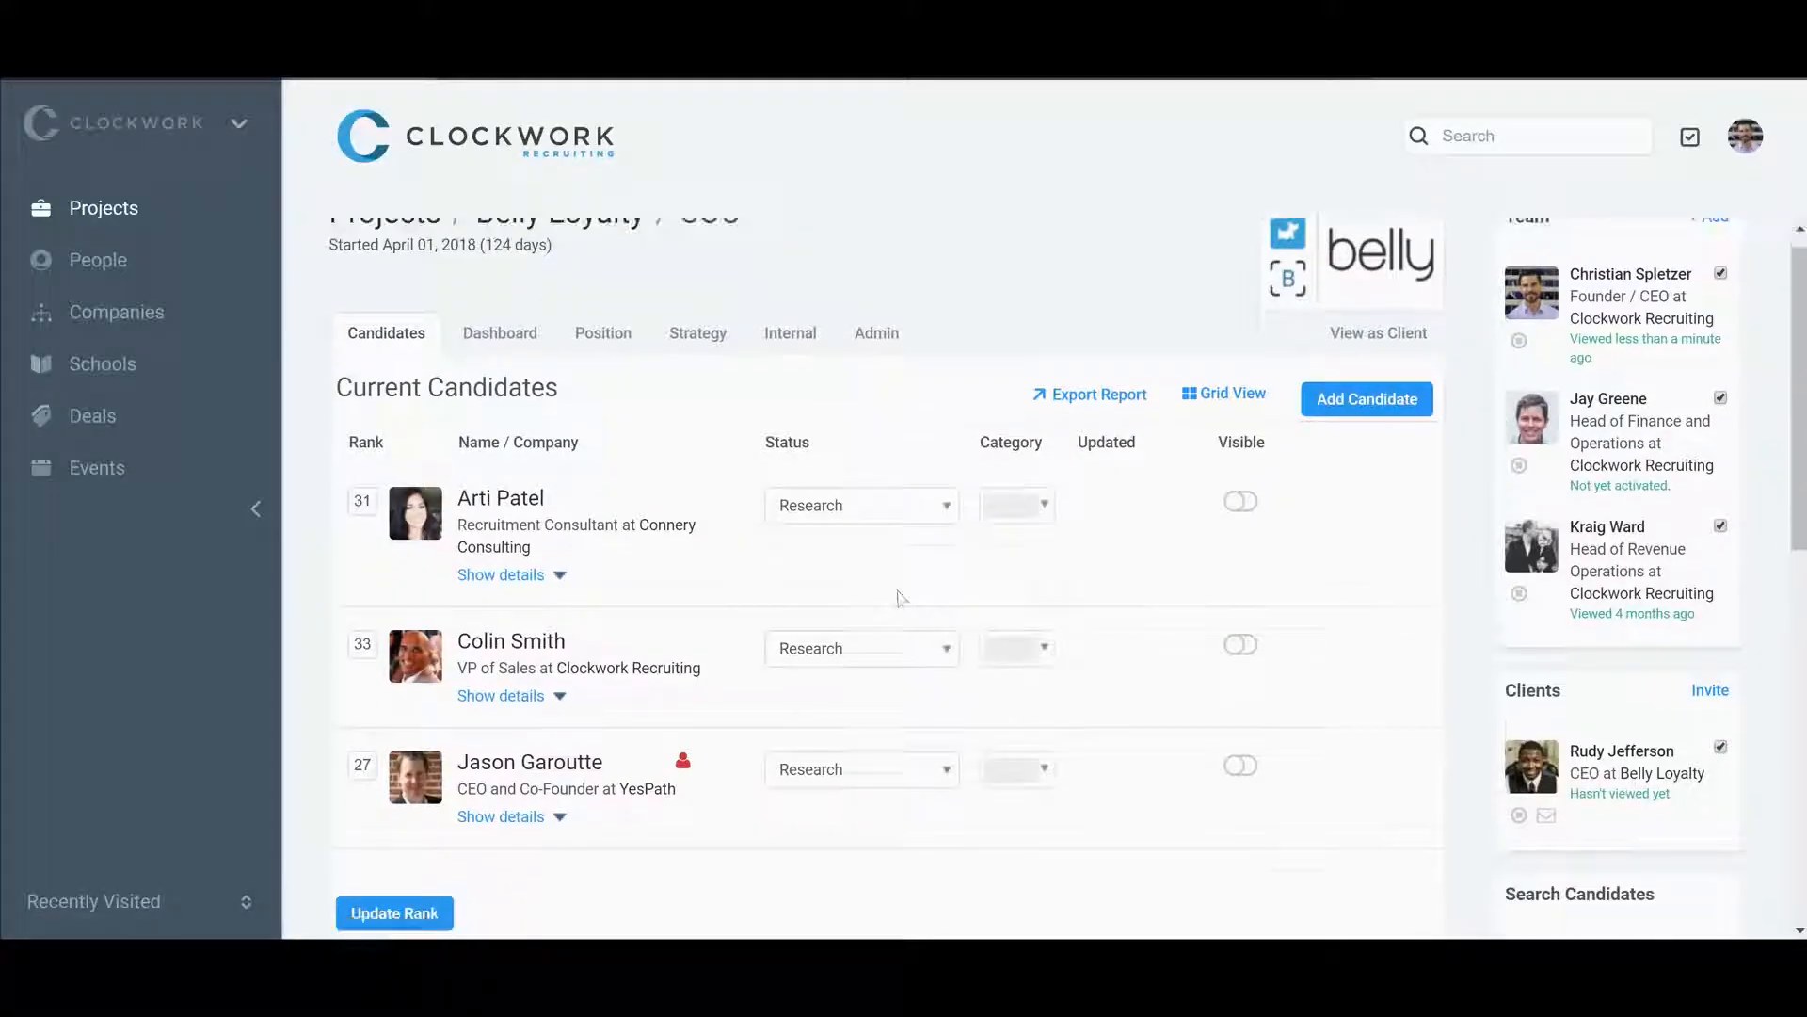
Clear salesforce.com from the Search Candidates company field and rerun the search.
scroll(down, 3)
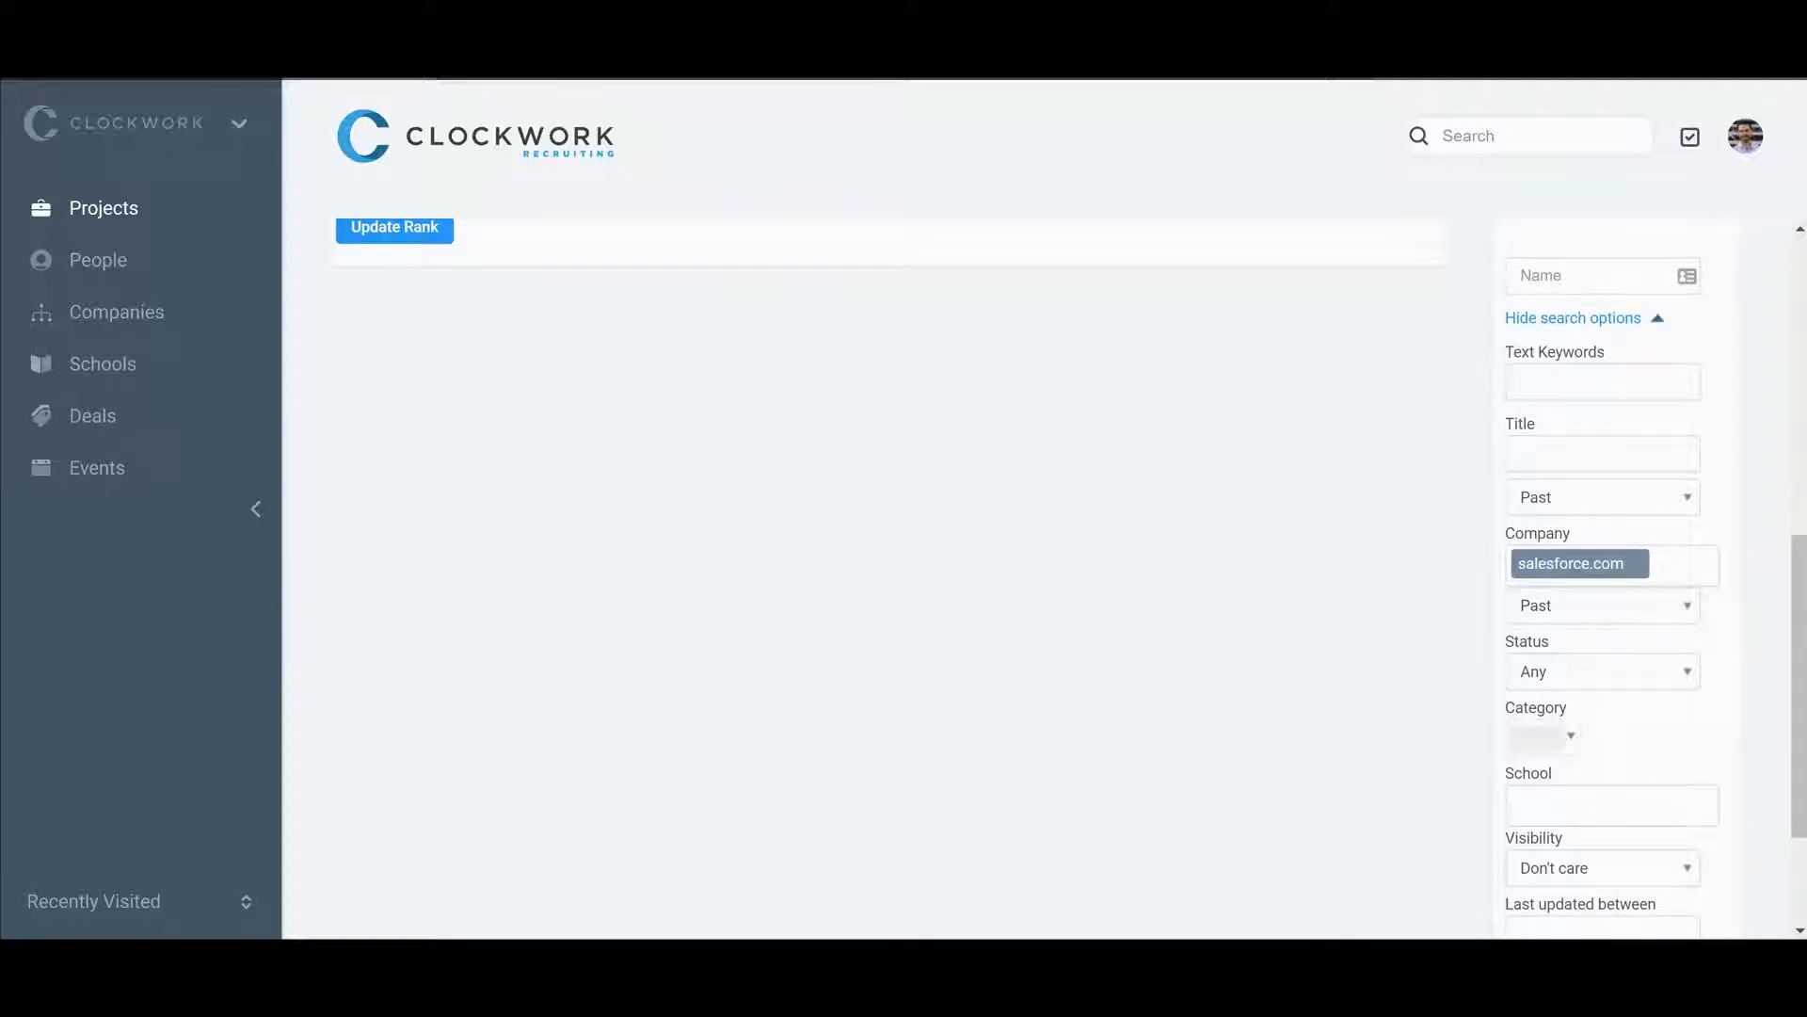
scroll(down, 3)
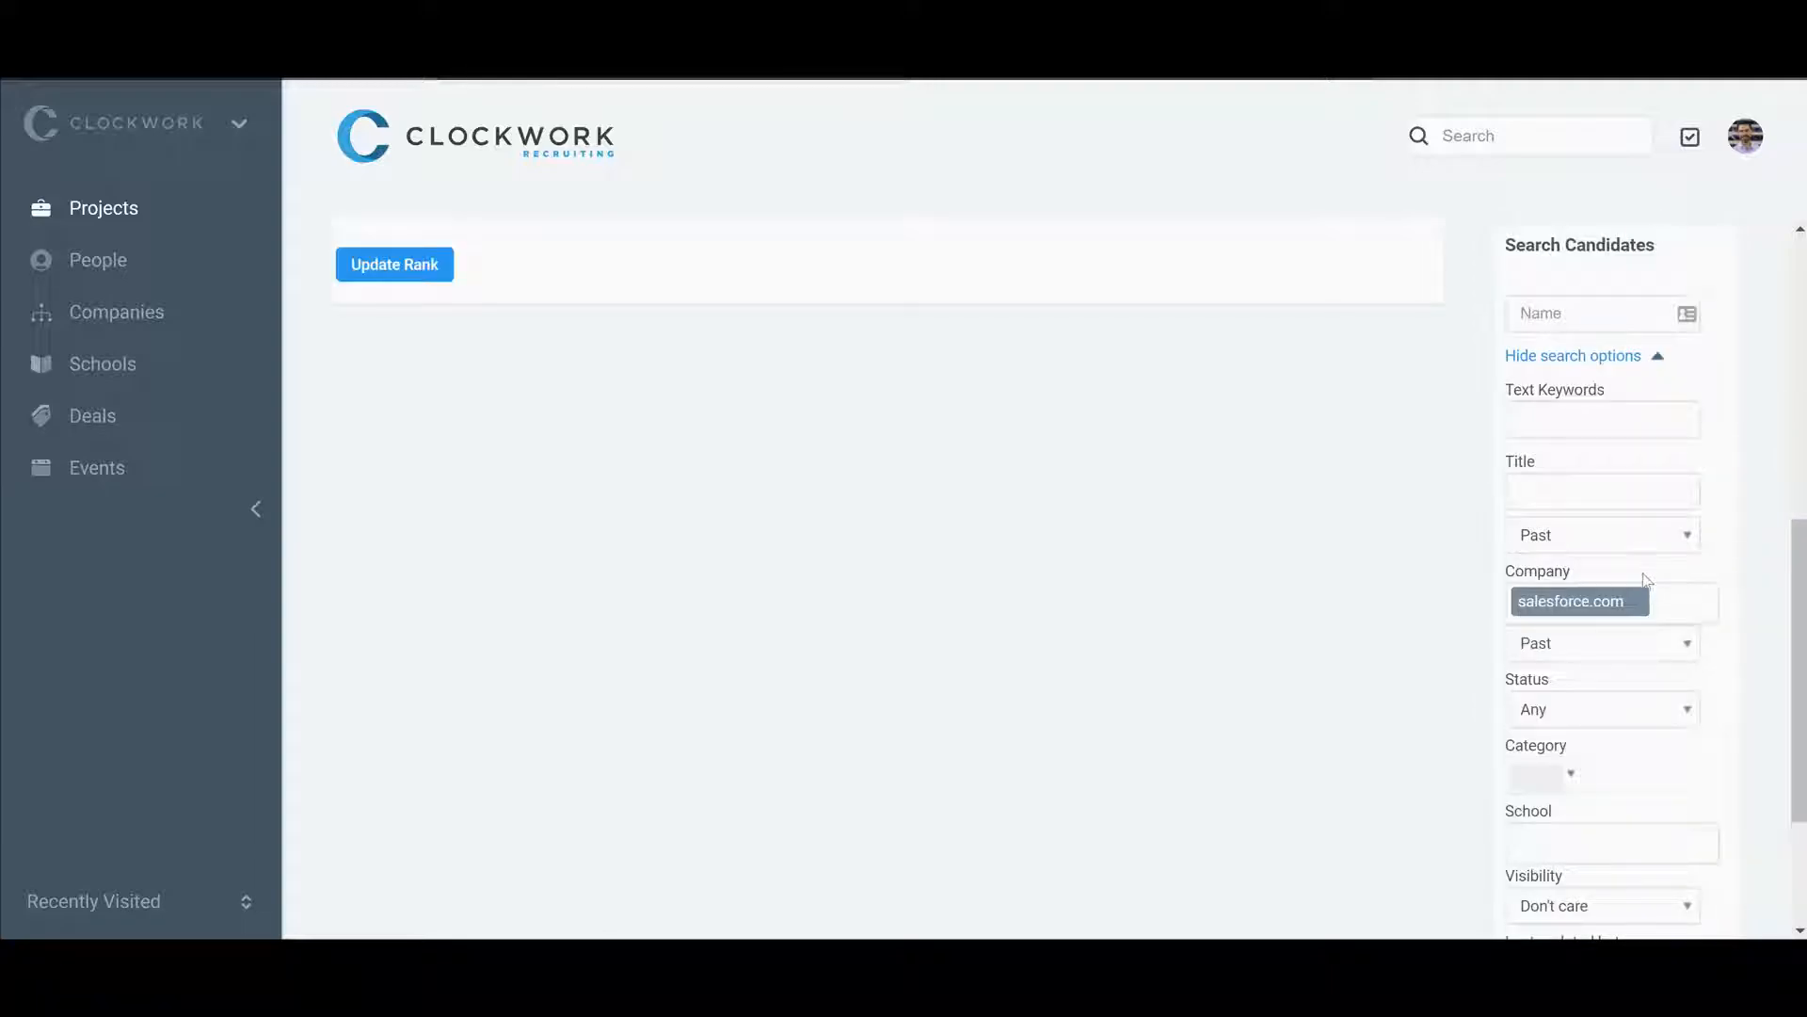
click(1611, 602)
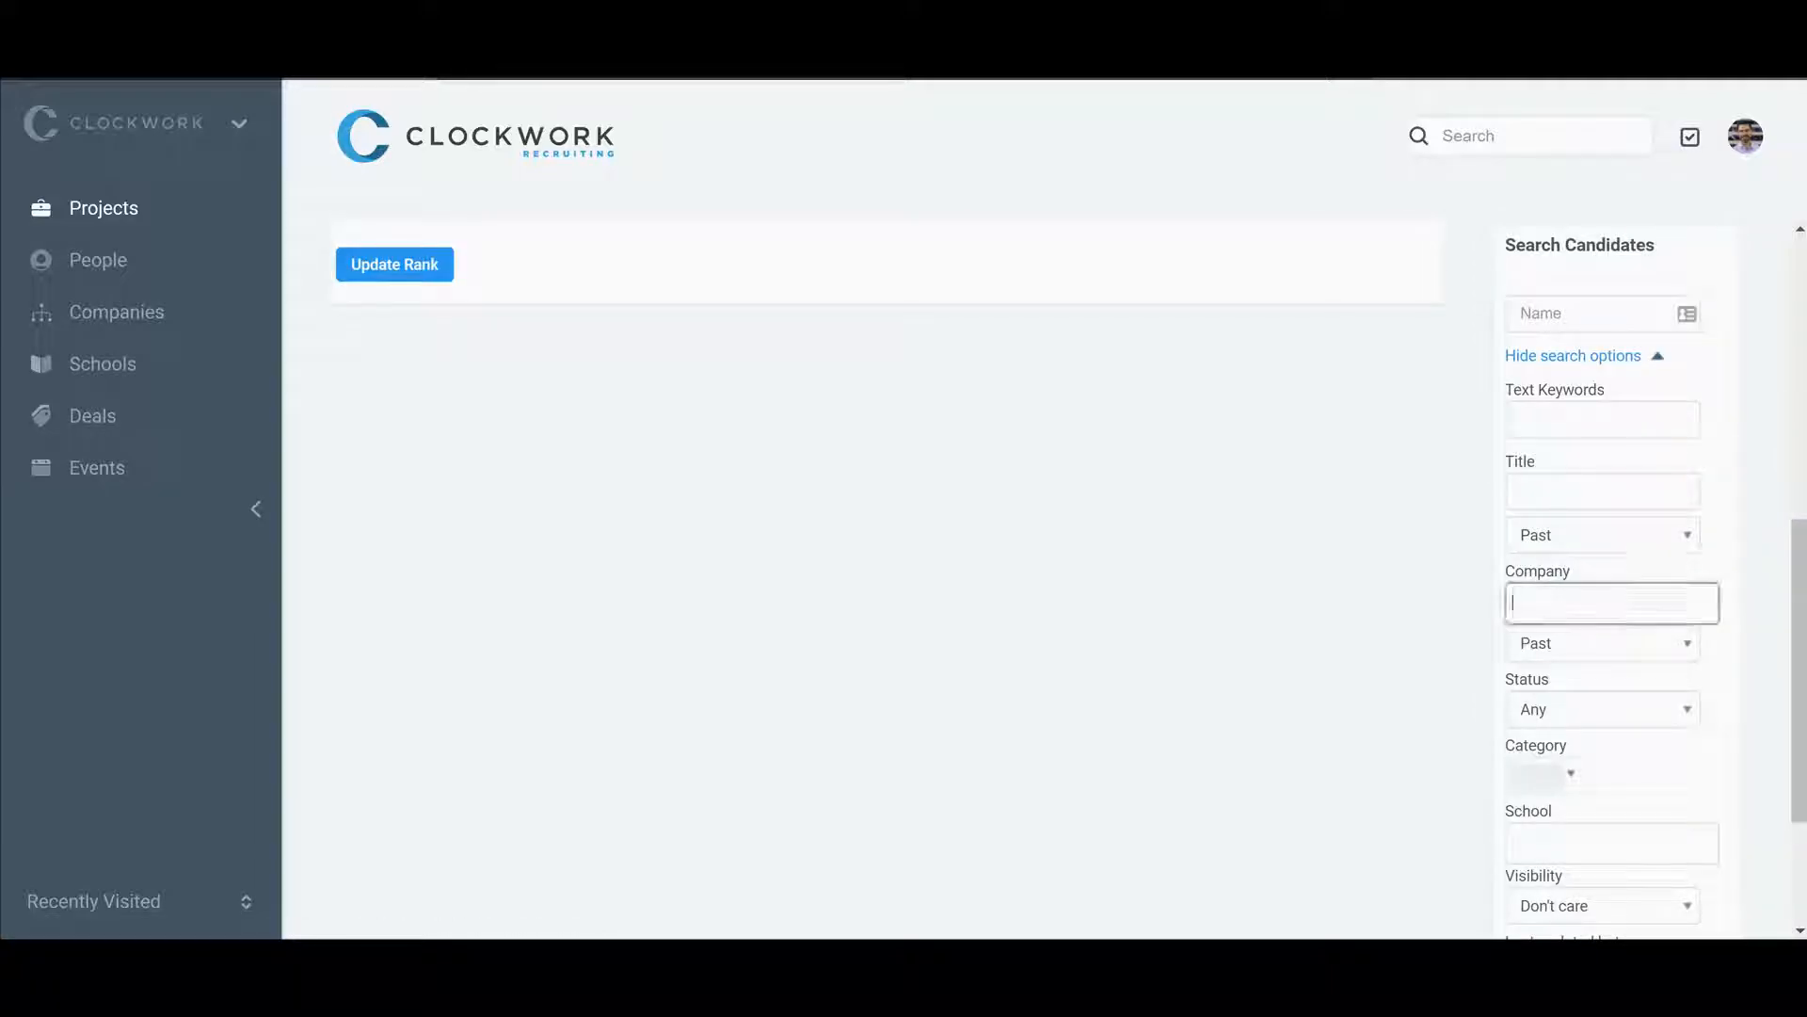
scroll(down, 3)
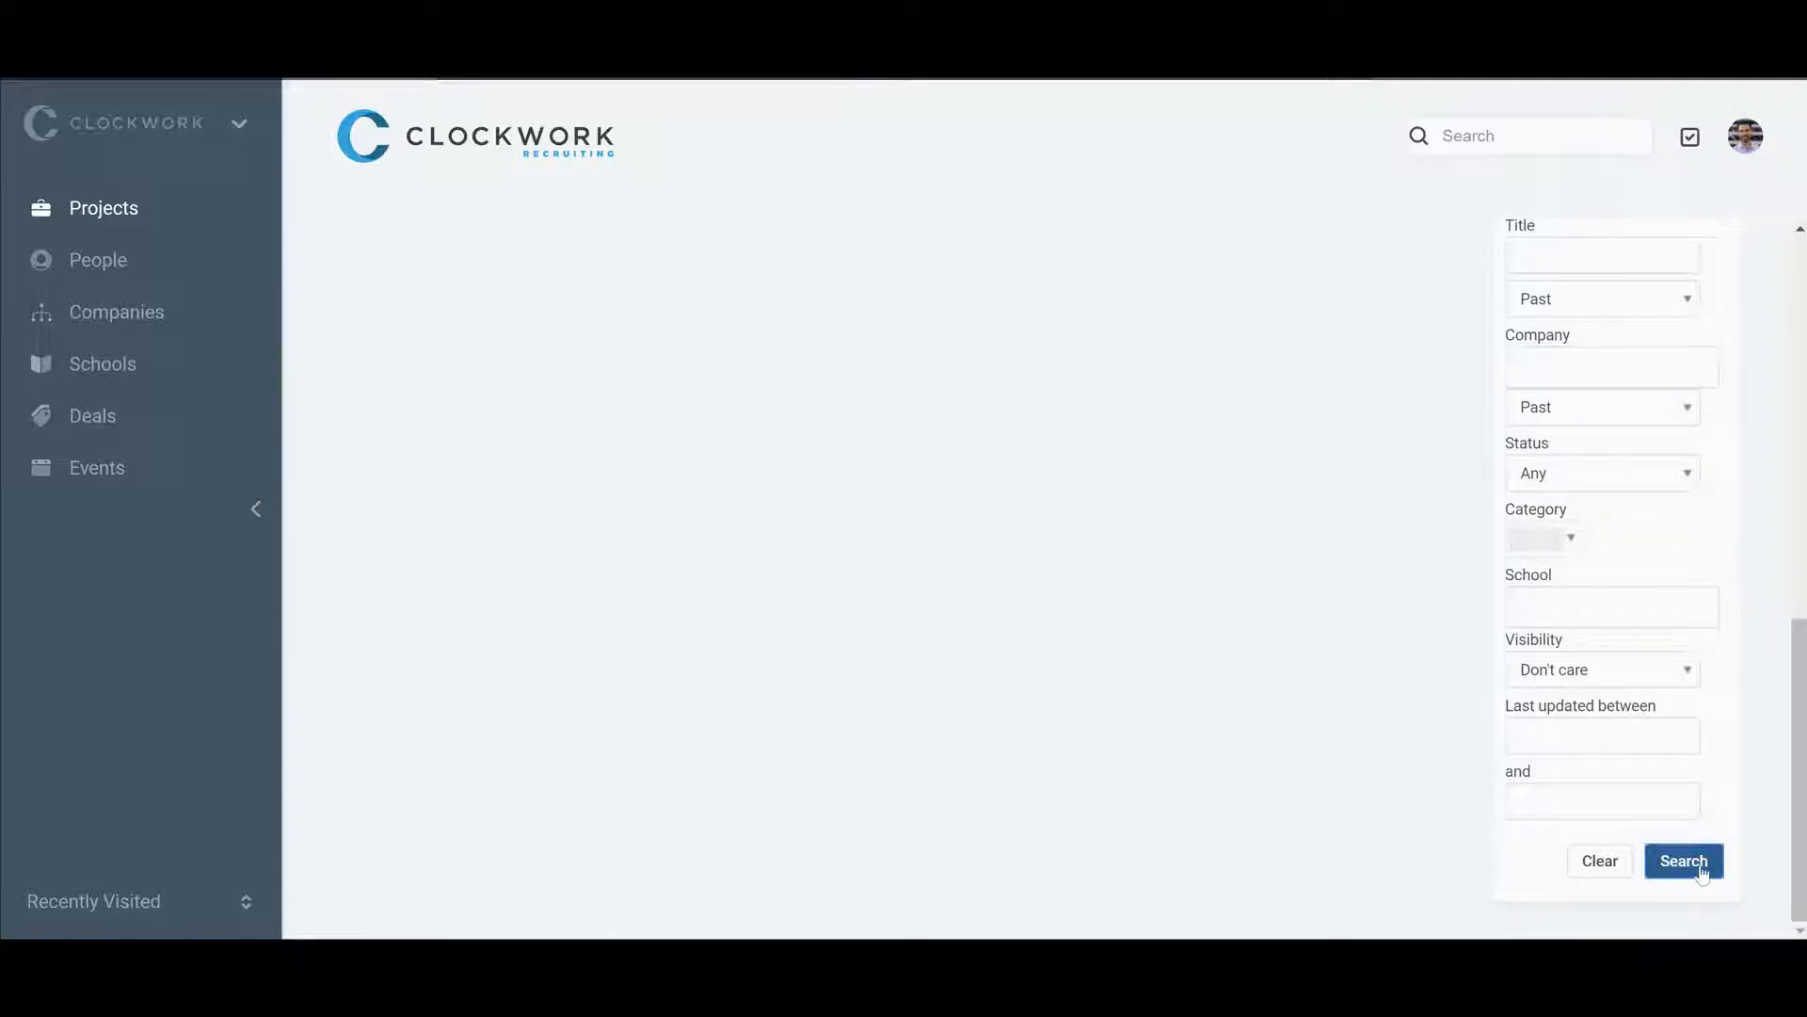
click(1685, 860)
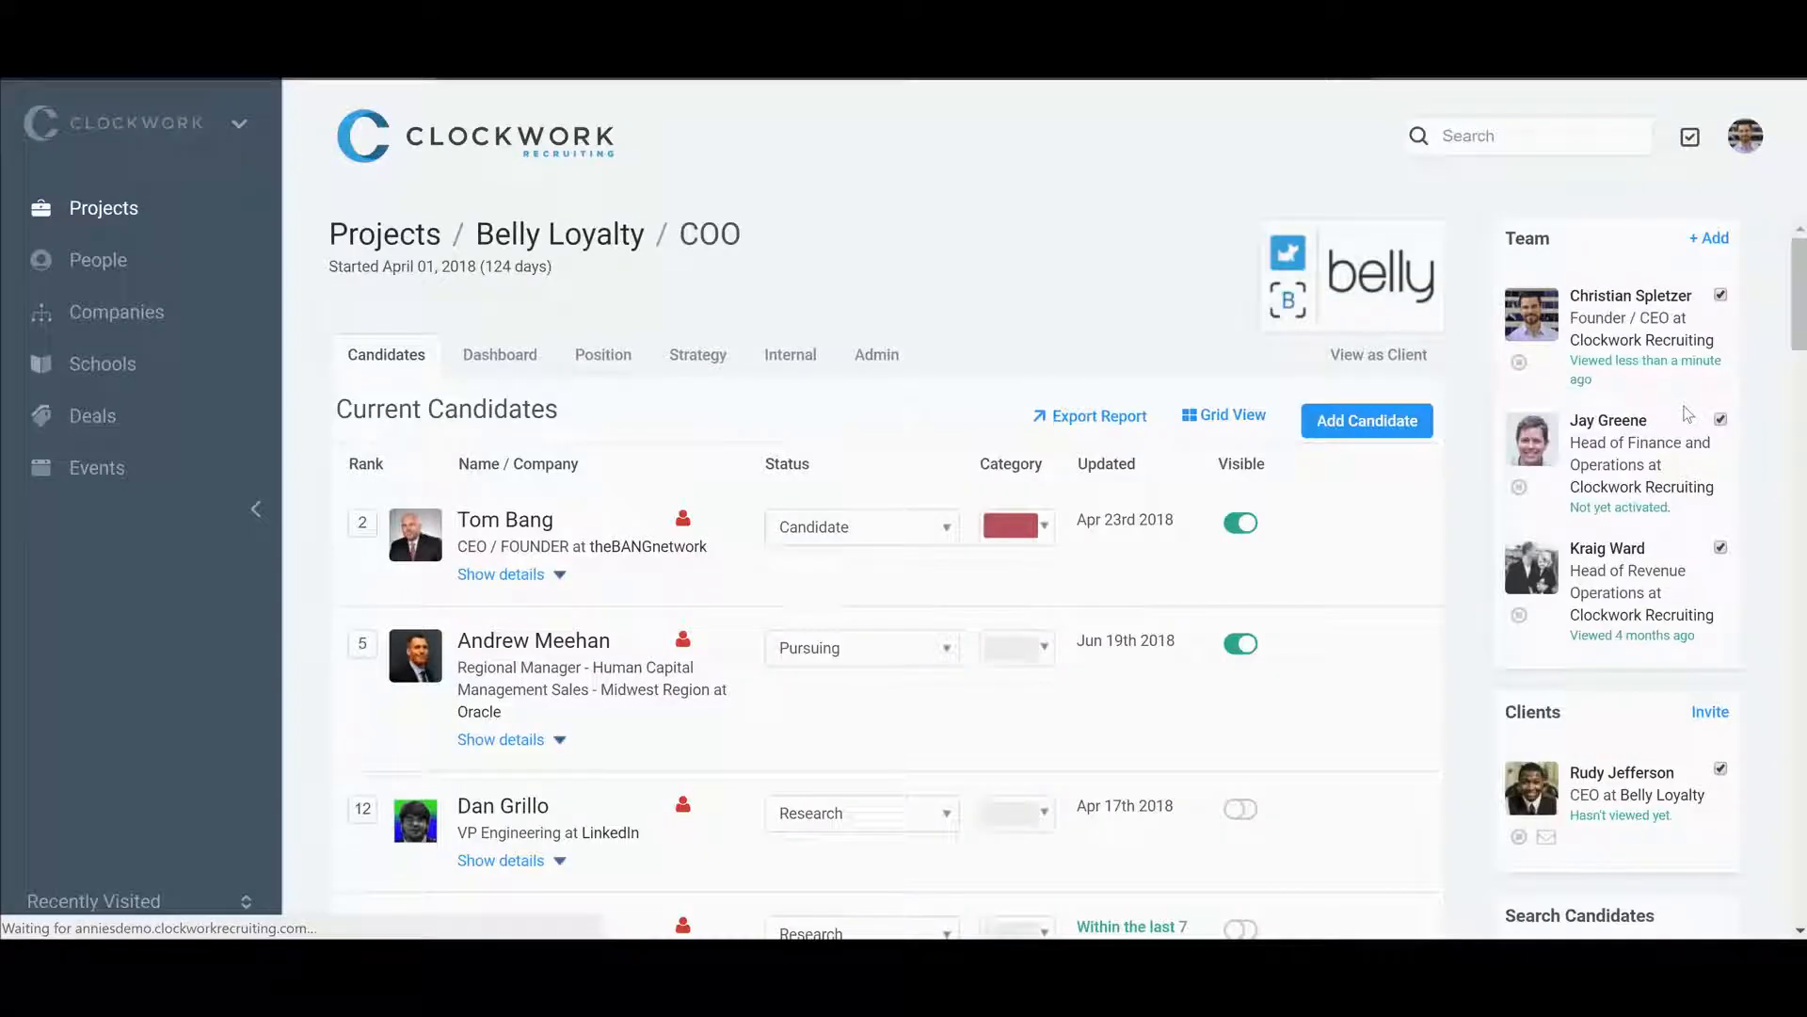
Scroll the candidates list, then reopen the Strategy tab showing 55% coverage.
scroll(down, 3)
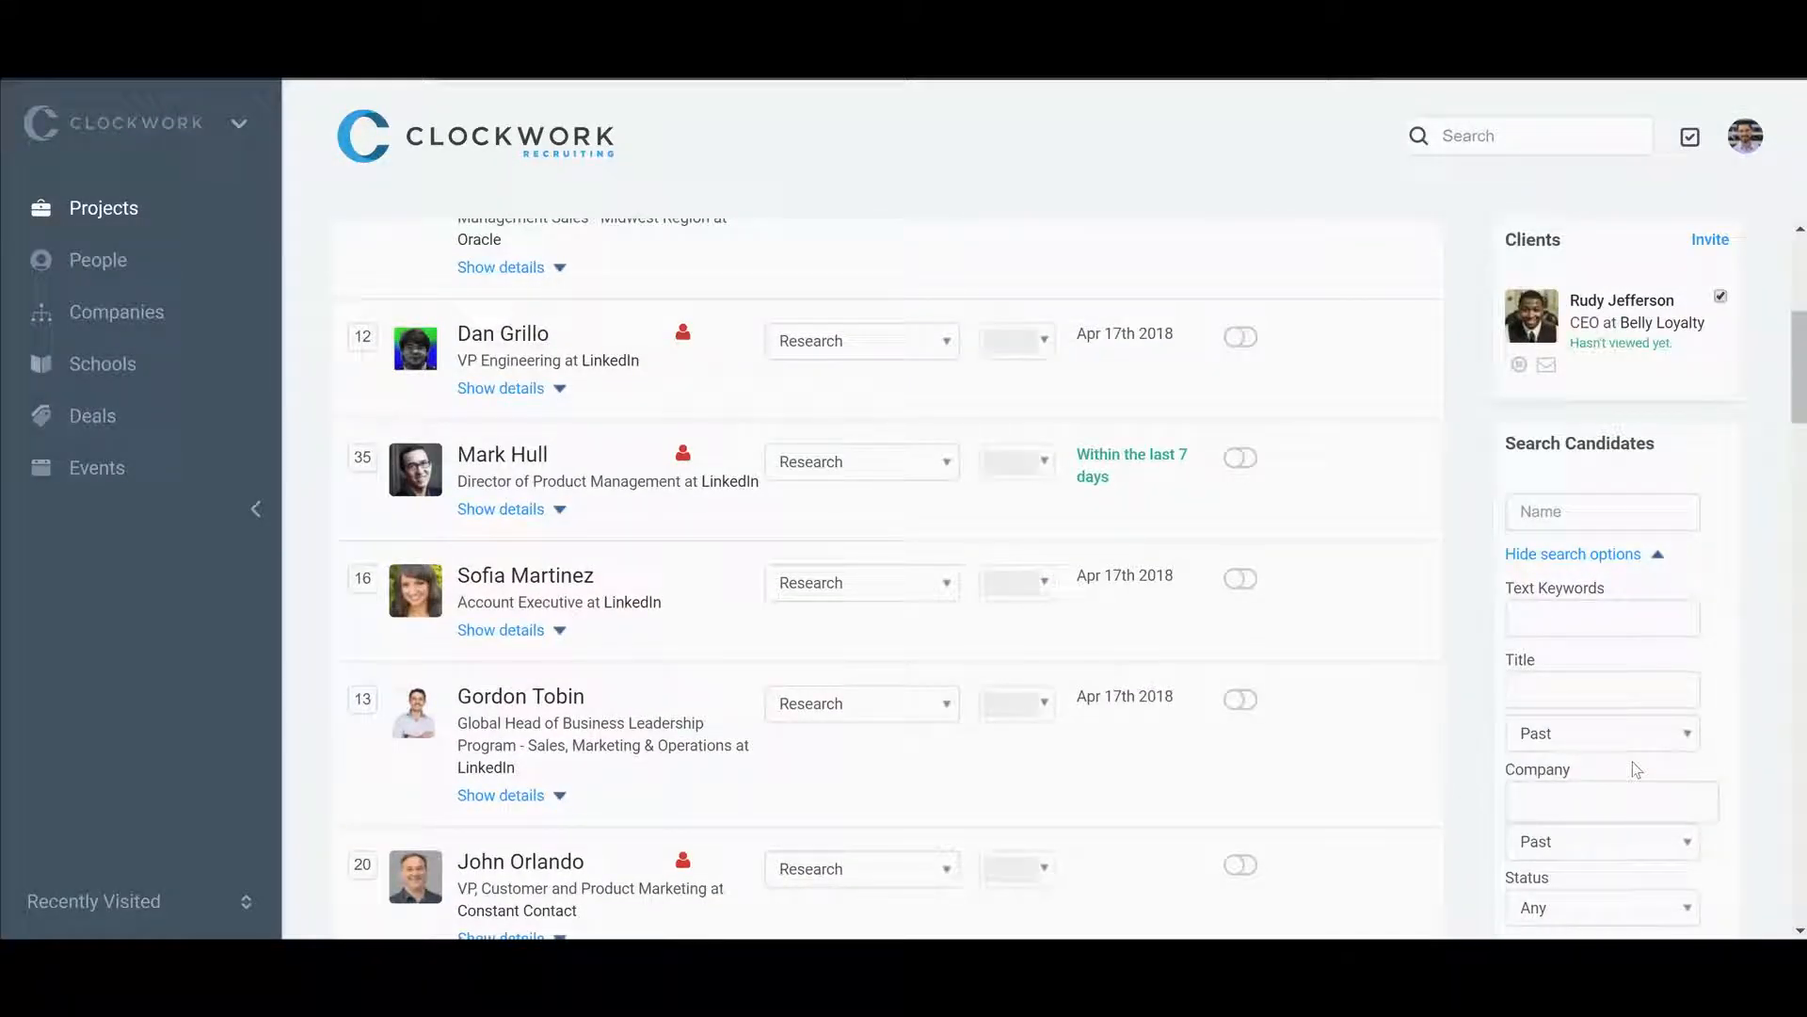
scroll(down, 3)
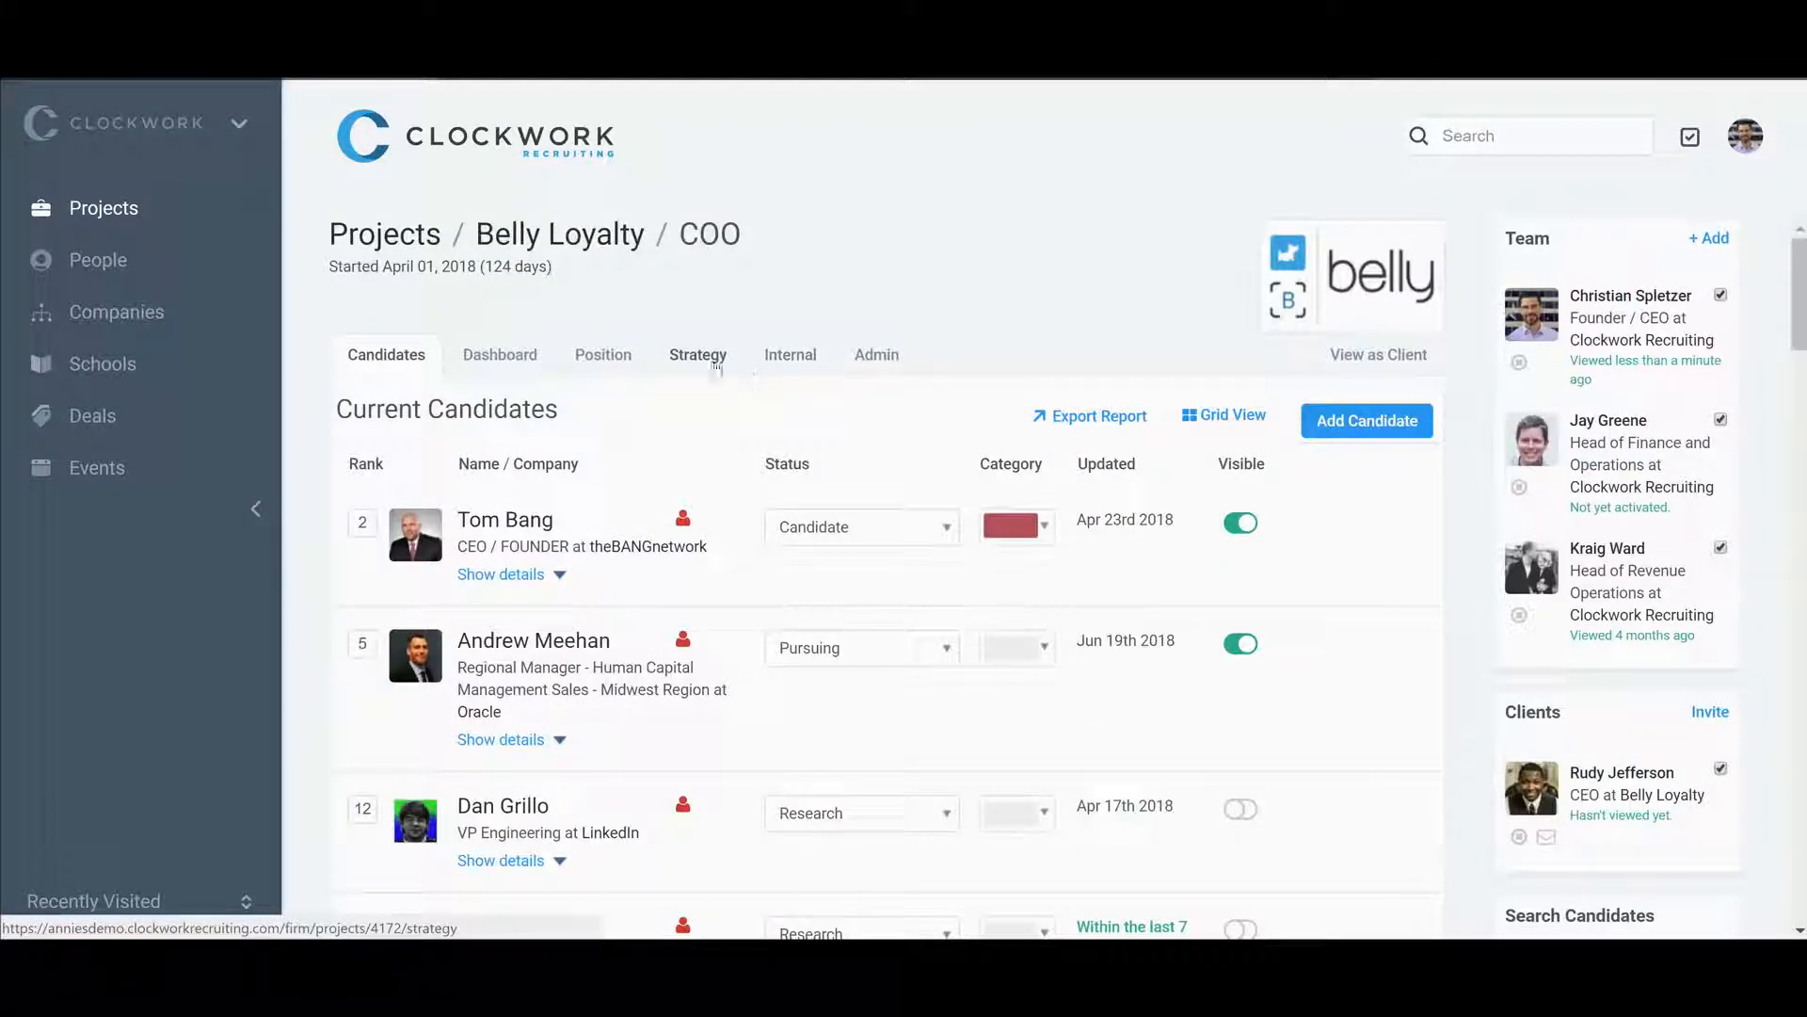
click(697, 354)
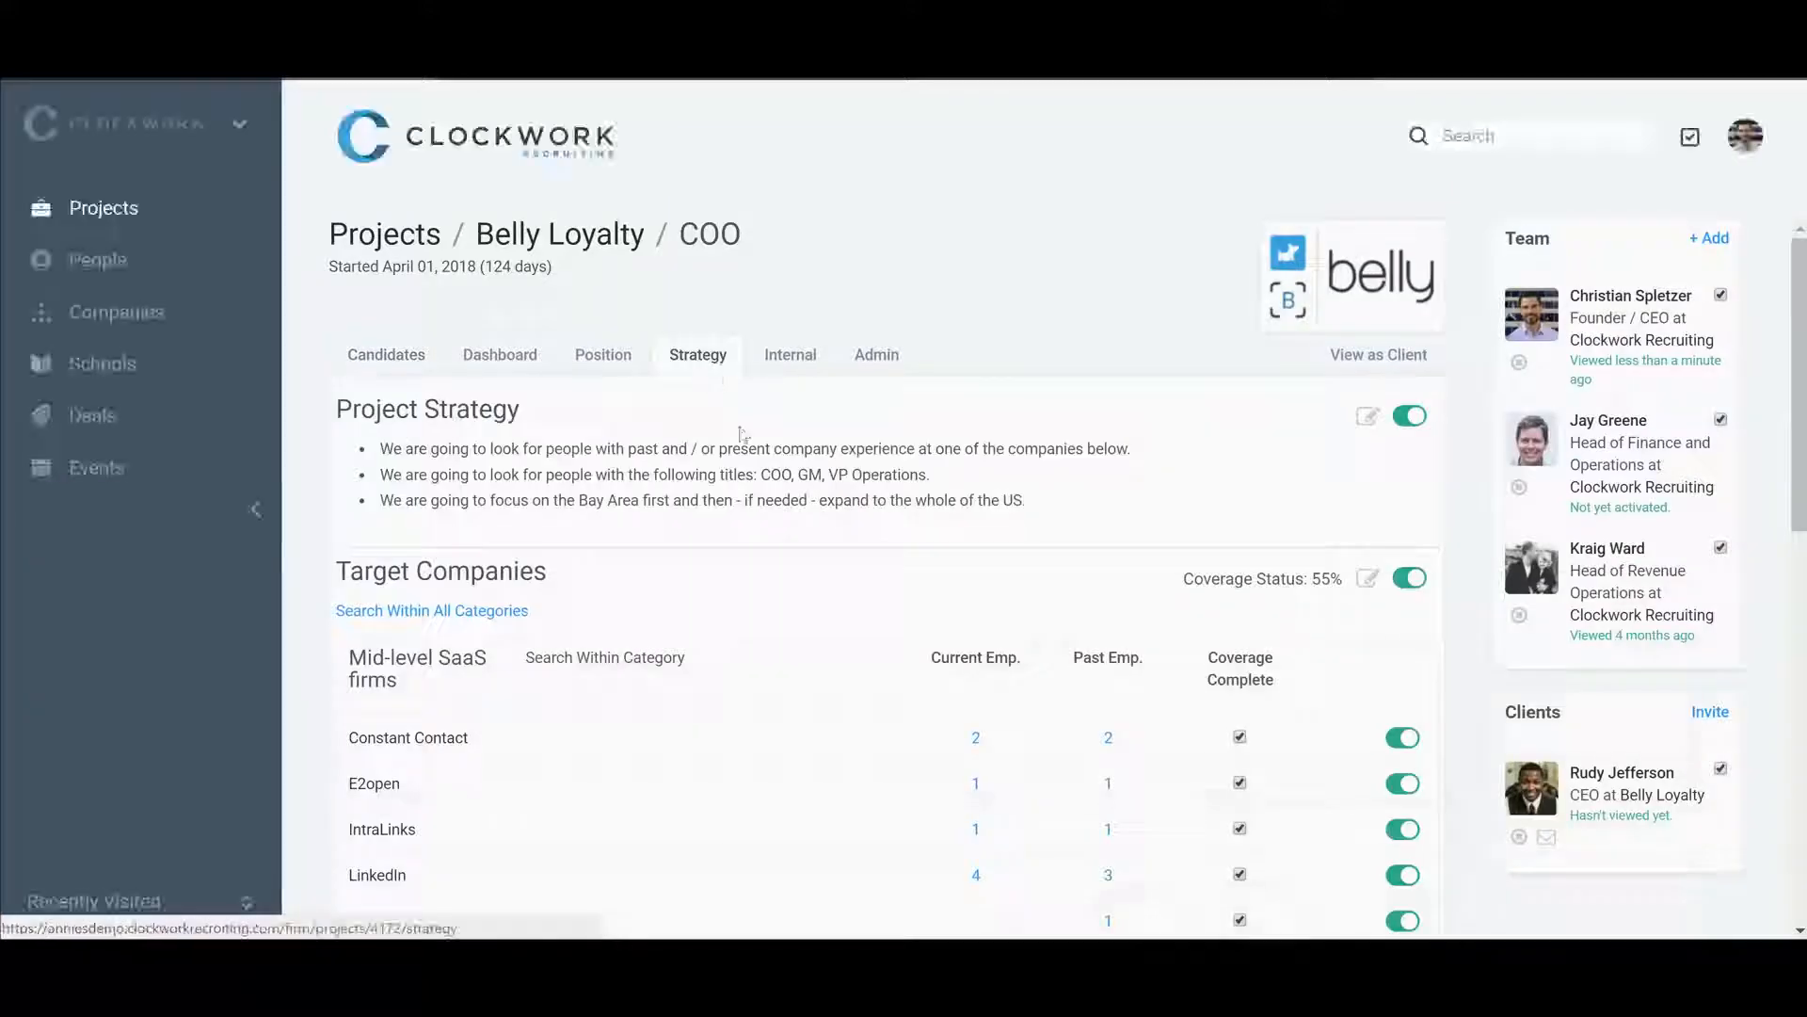